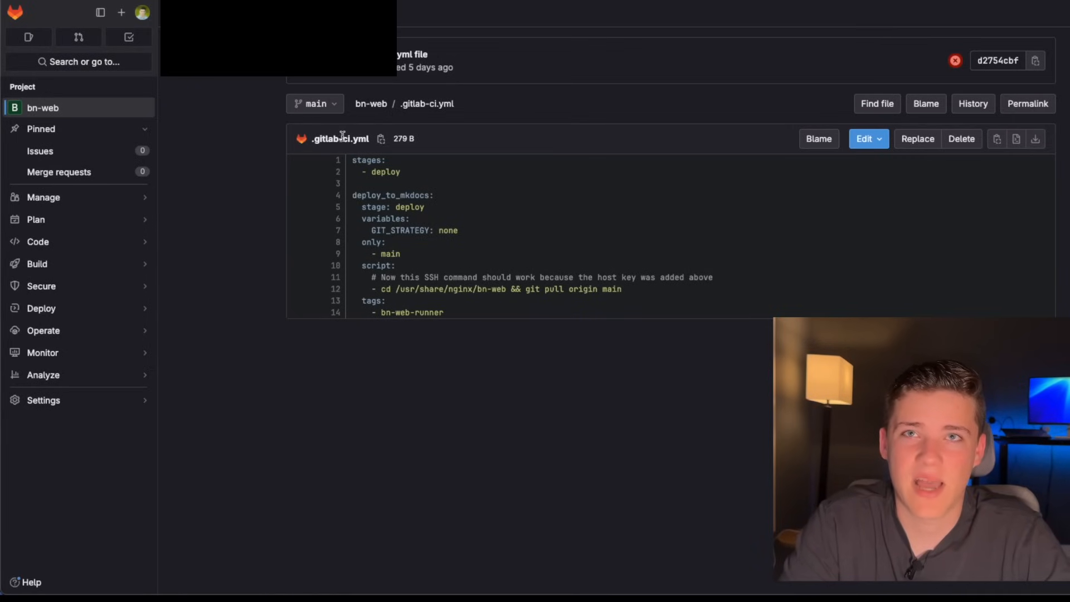
mouse_move(355, 364)
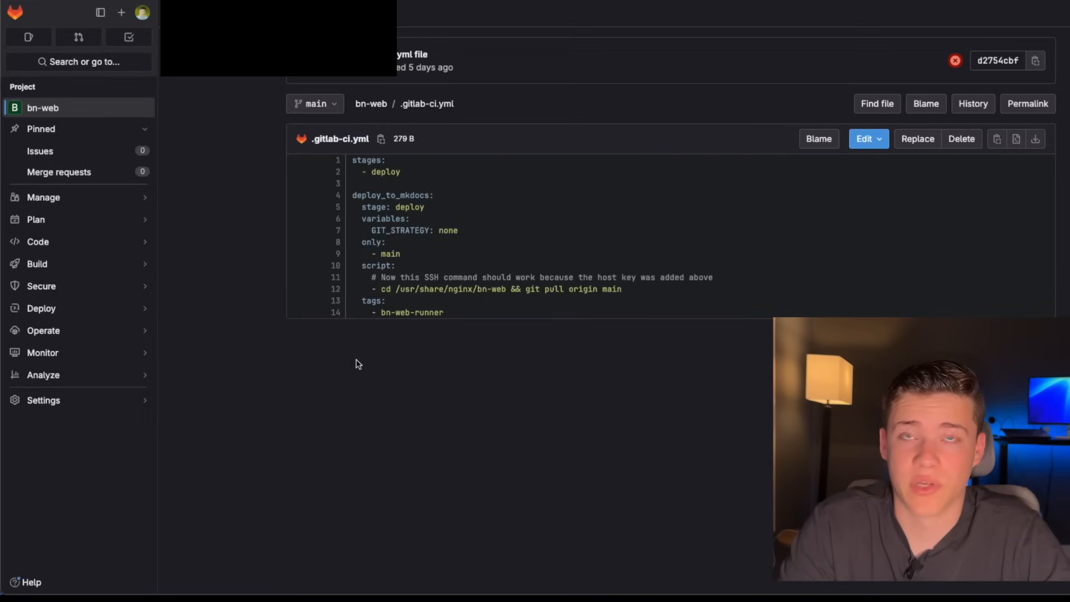
mouse_move(392, 246)
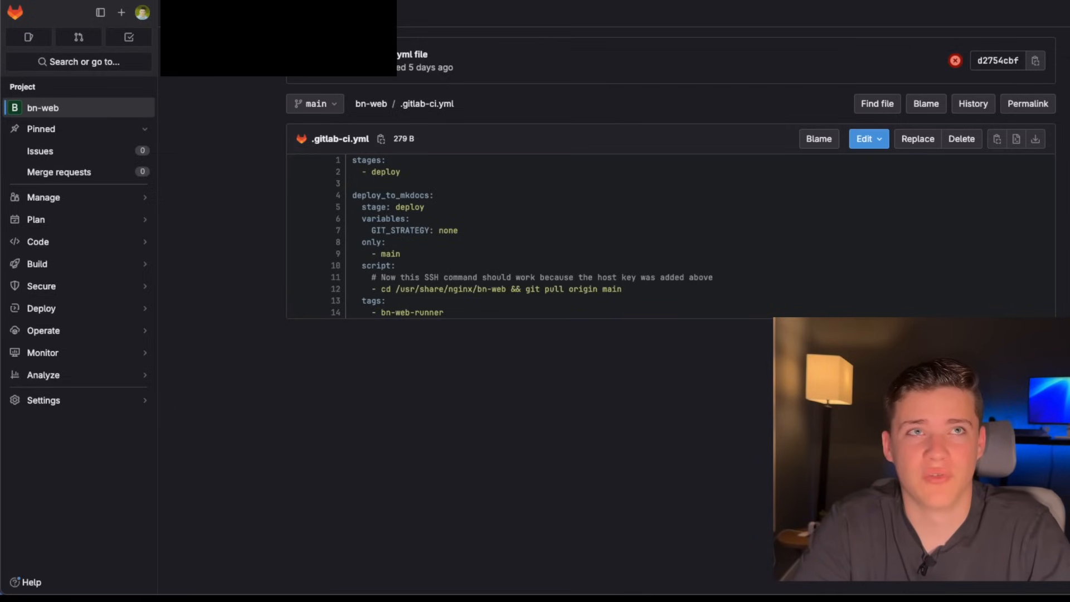
mouse_move(477, 289)
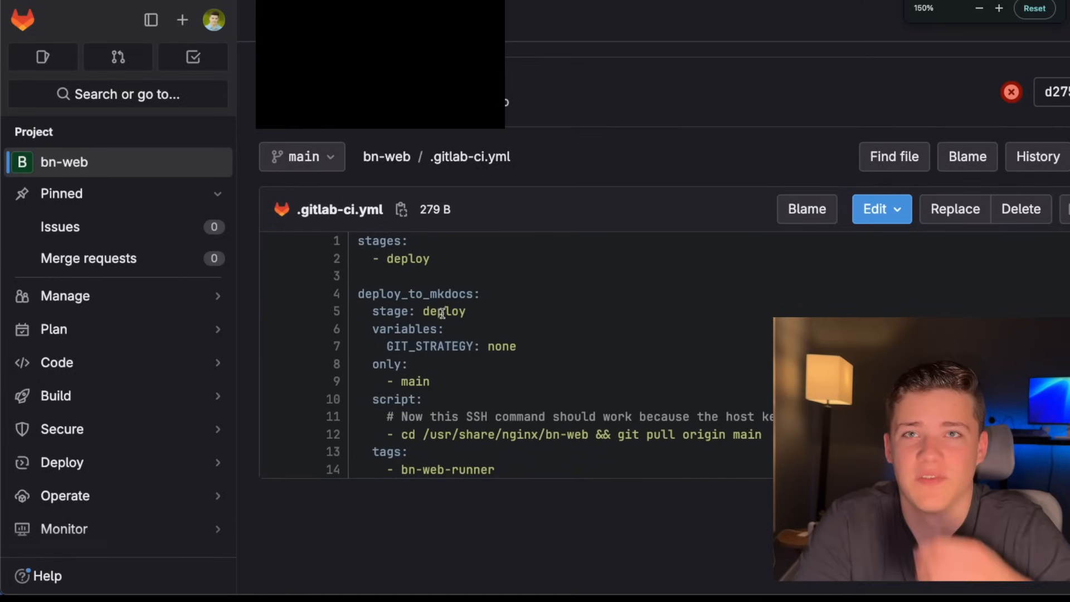
- Highlight the deploy stage name and parts of the deploy job in the CI file
double_click(408, 258)
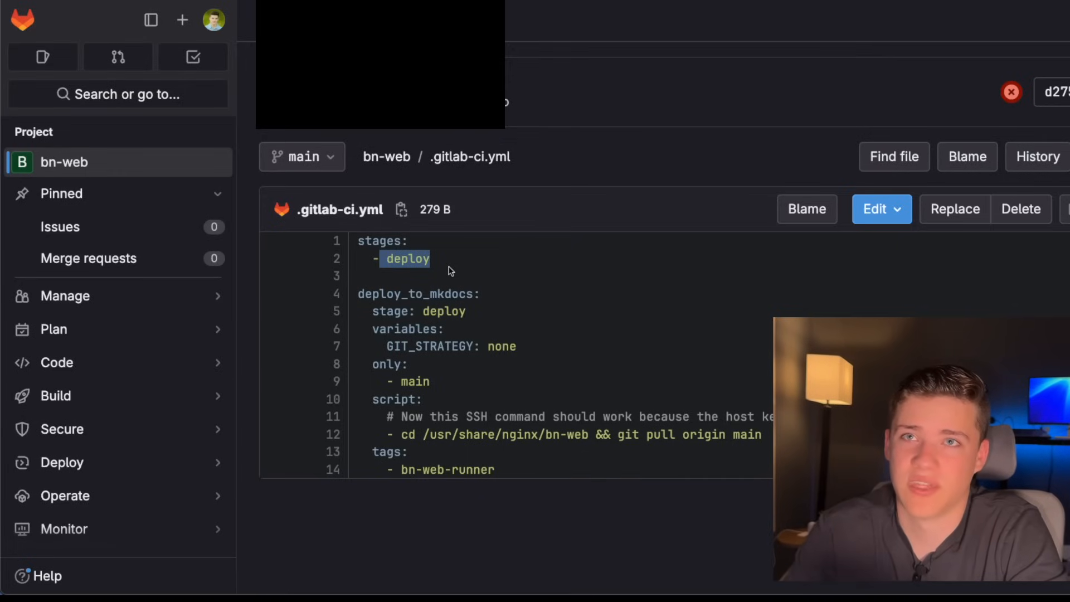
mouse_move(397, 281)
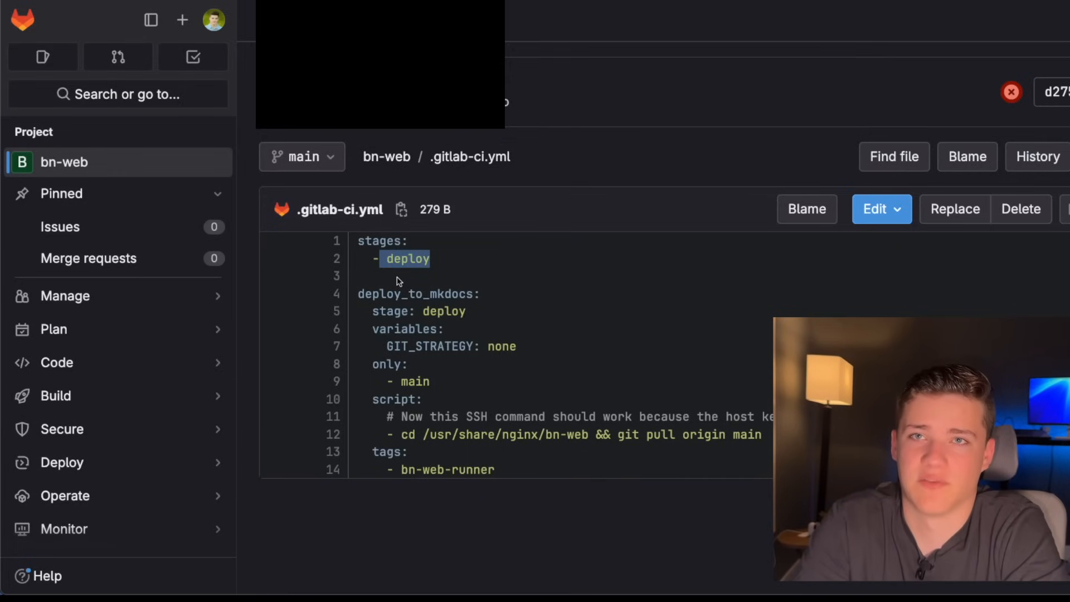
double_click(415, 294)
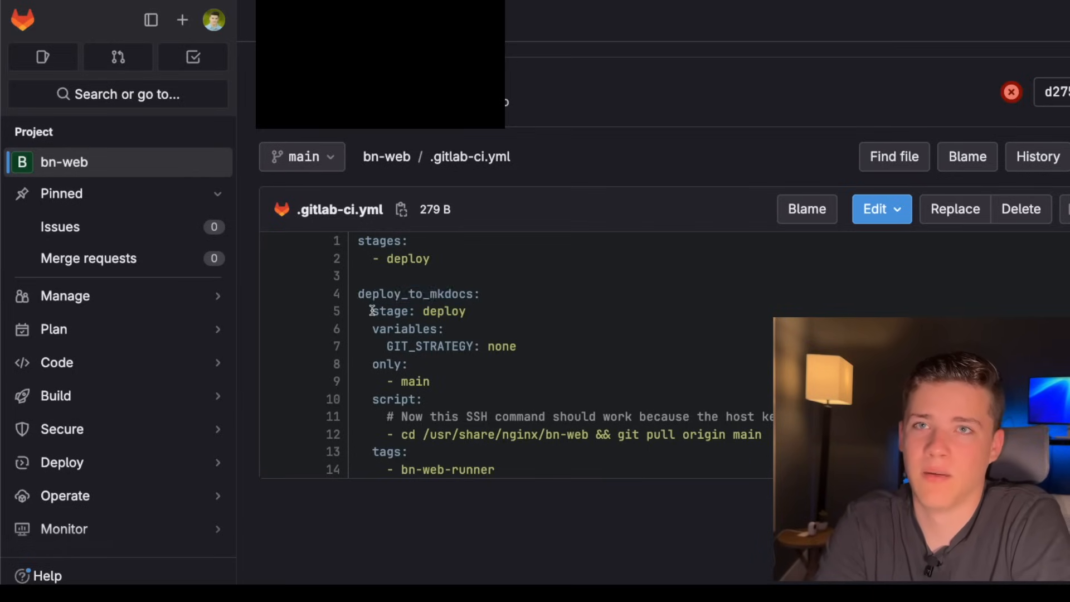
double_click(407, 329)
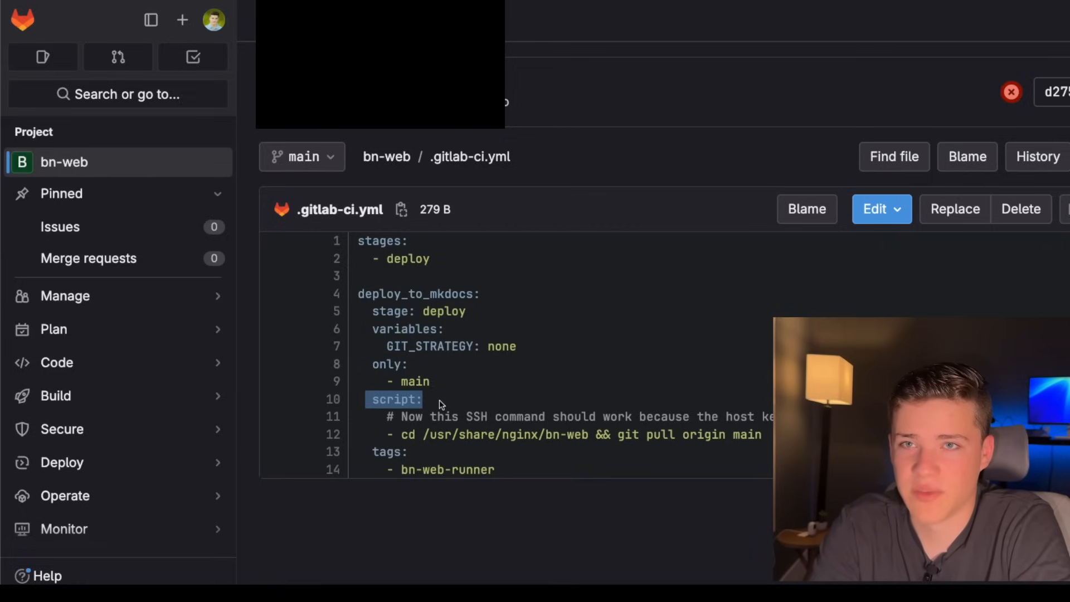
mouse_move(540, 493)
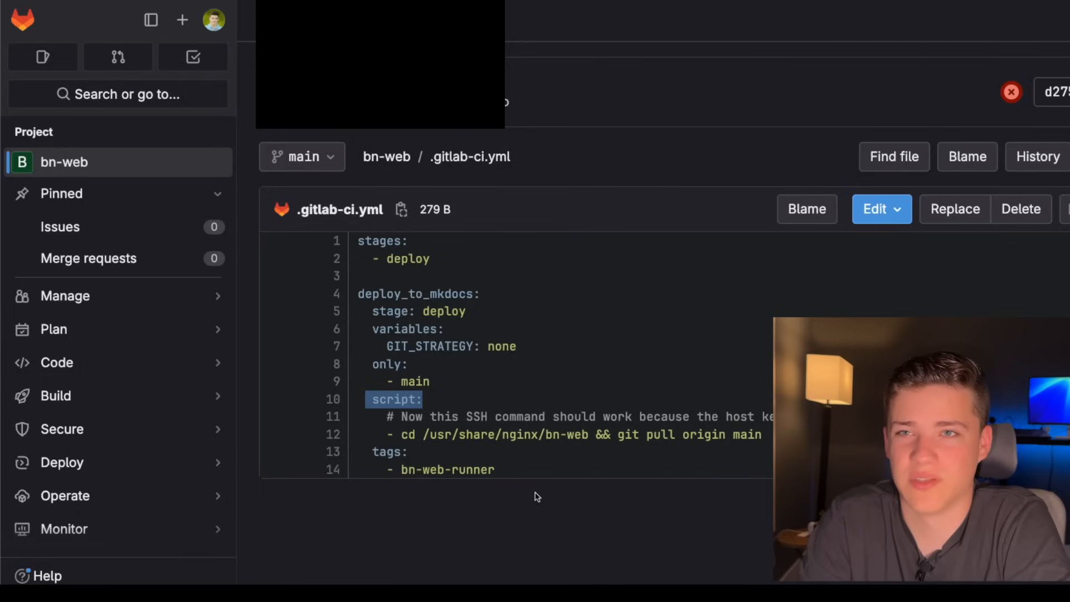
mouse_move(401, 417)
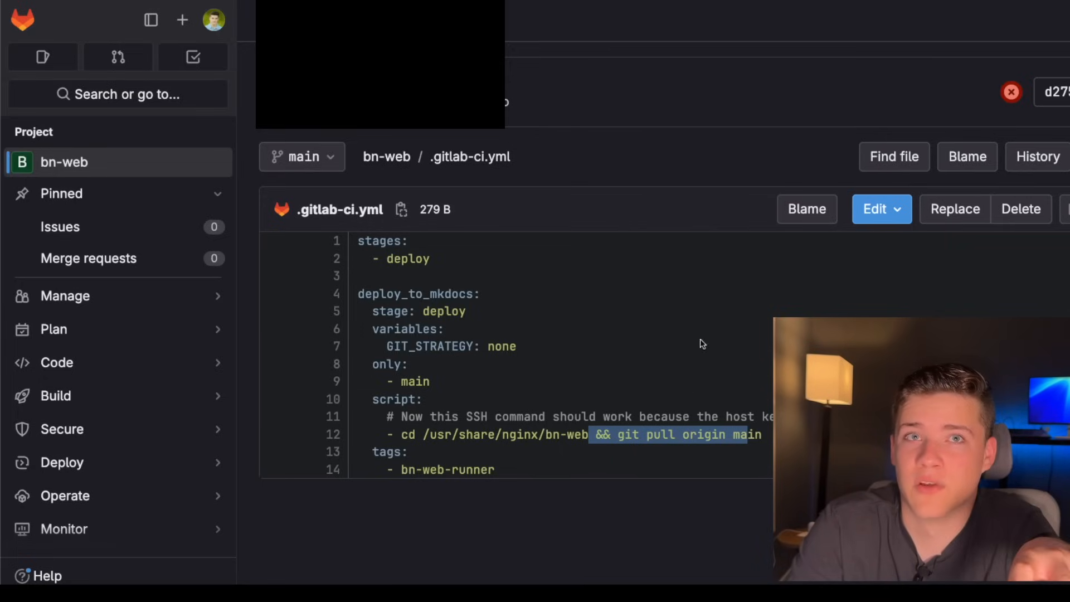
mouse_move(556, 288)
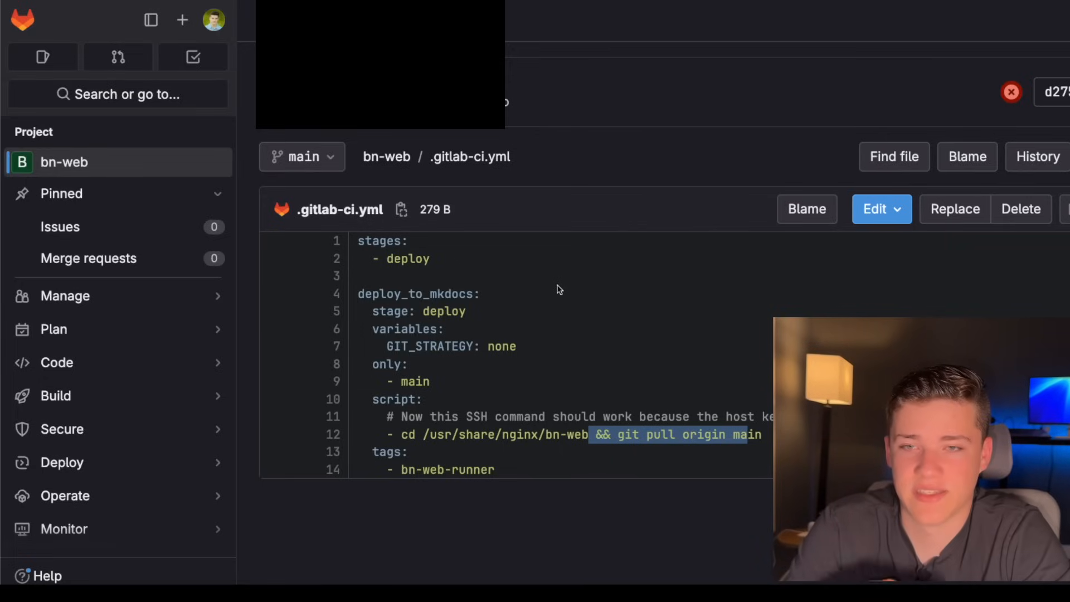
mouse_move(503, 300)
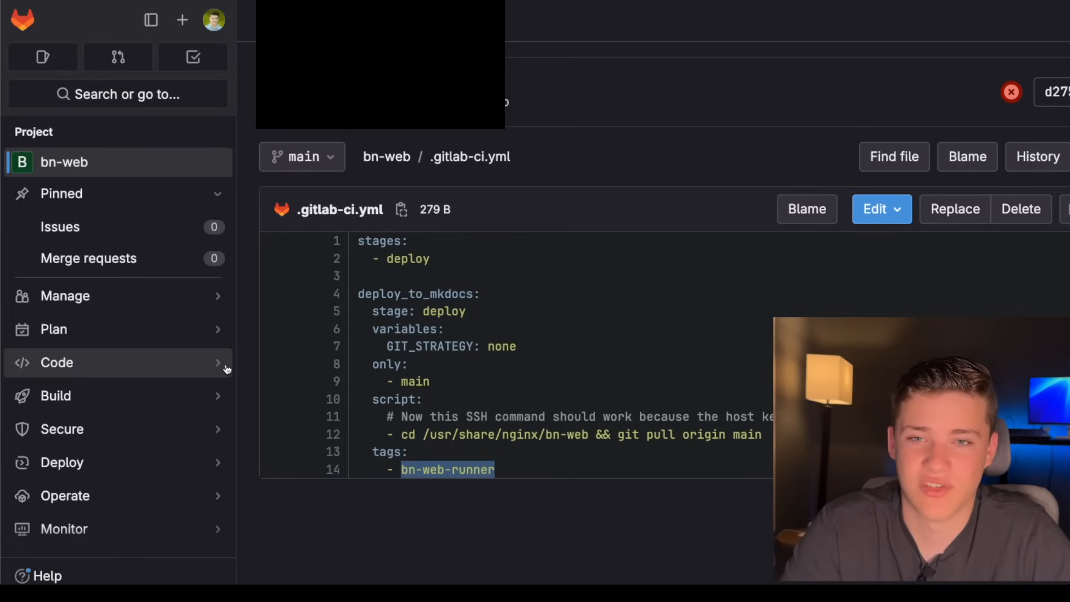
- Show the Runners section of CI/CD settings and highlight the LXC runner's description
click(57, 362)
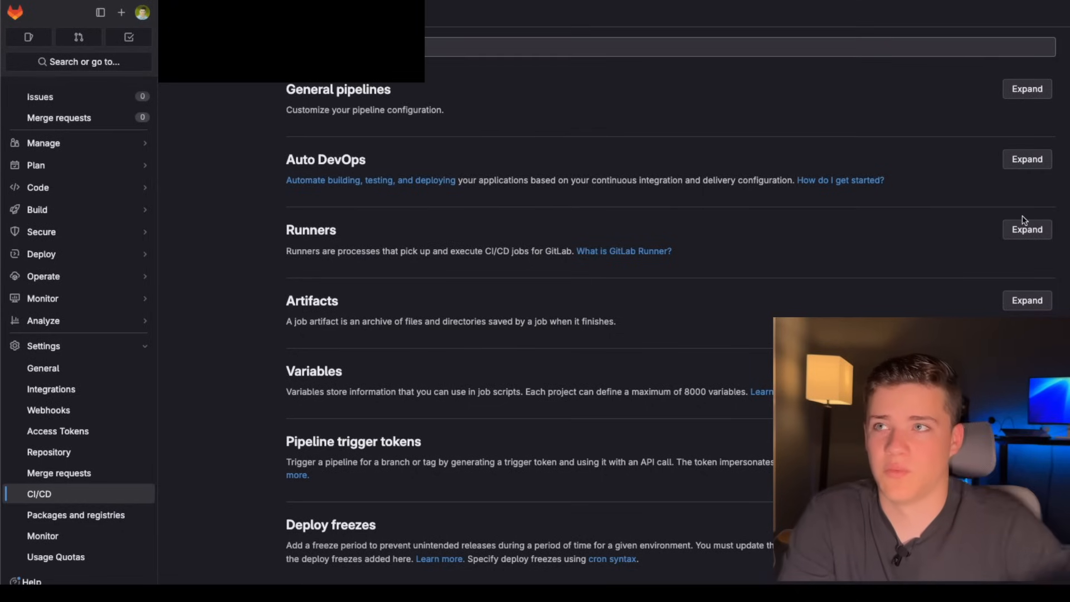
click(1026, 229)
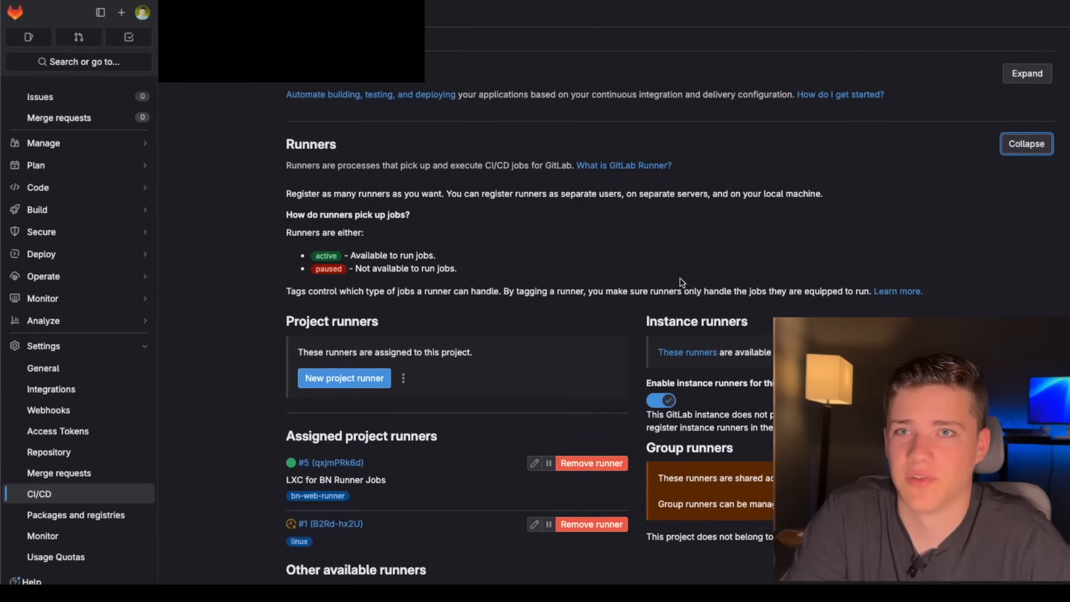
scroll(down, 3)
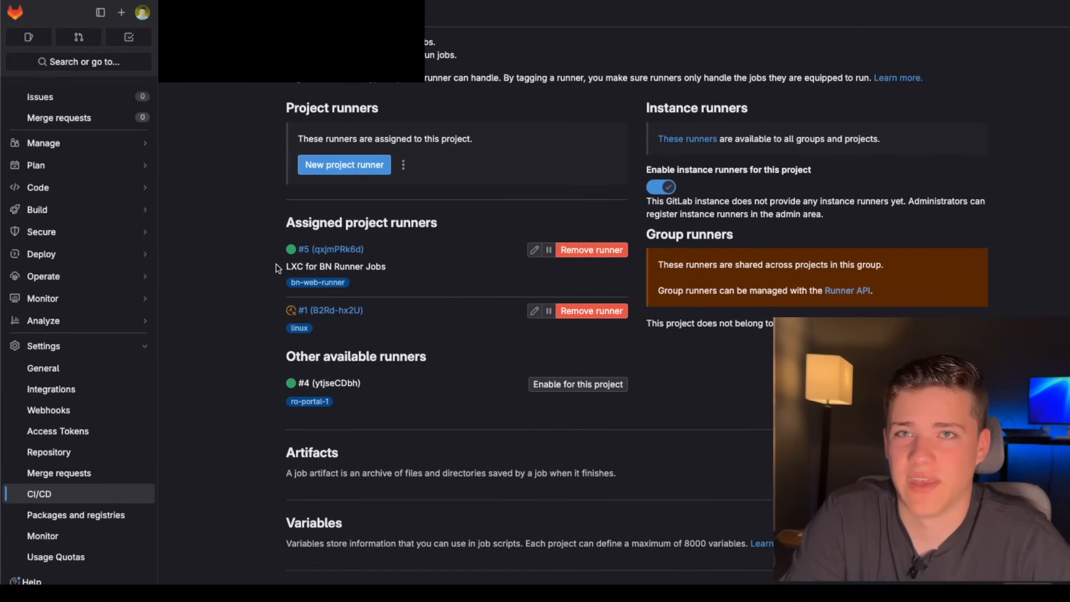
double_click(335, 266)
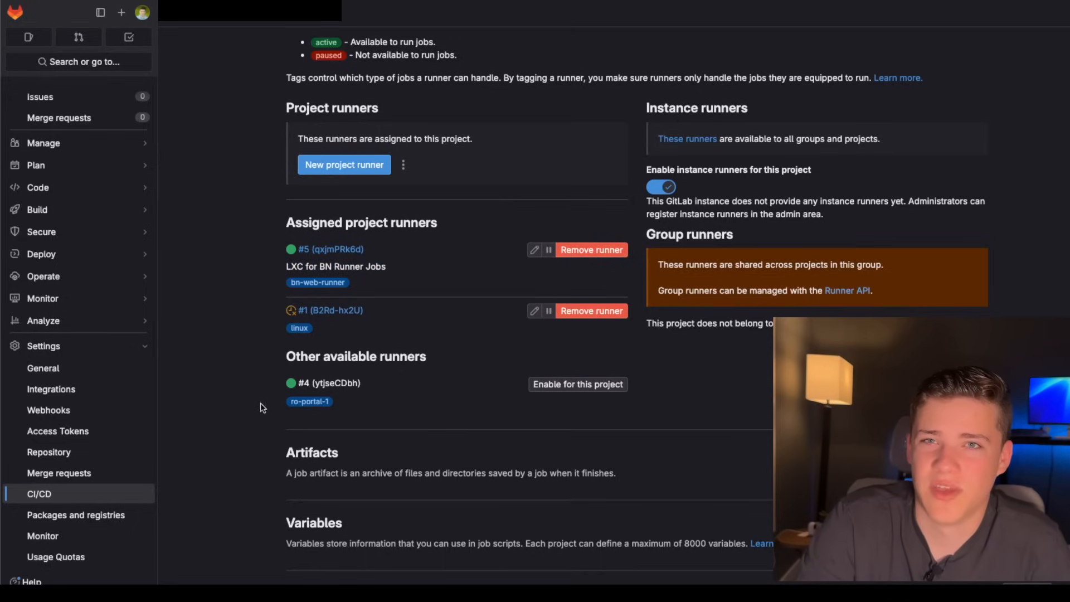
mouse_move(276, 406)
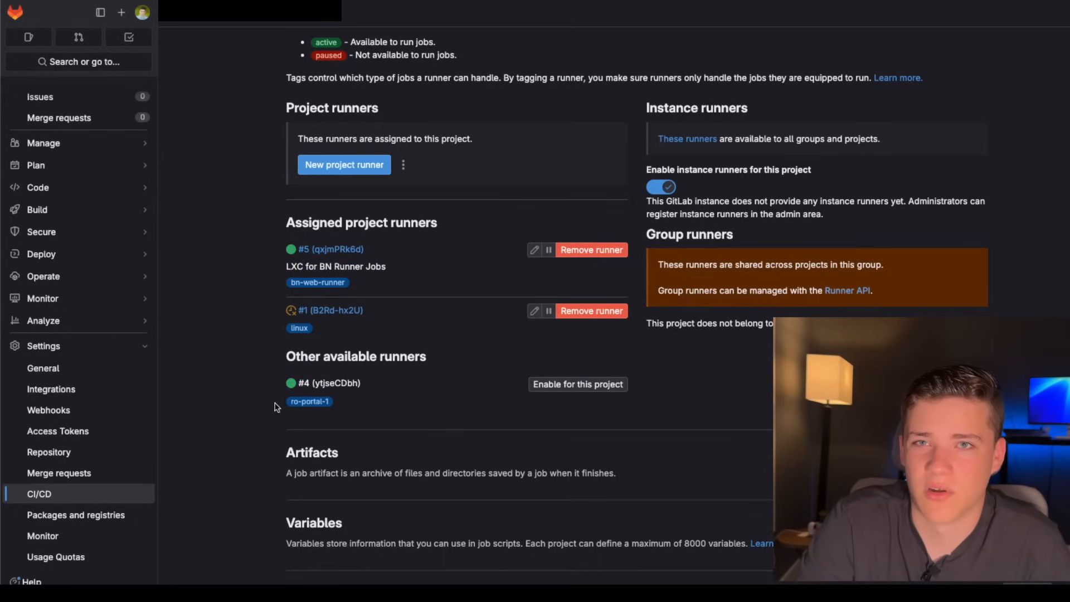
mouse_move(315, 401)
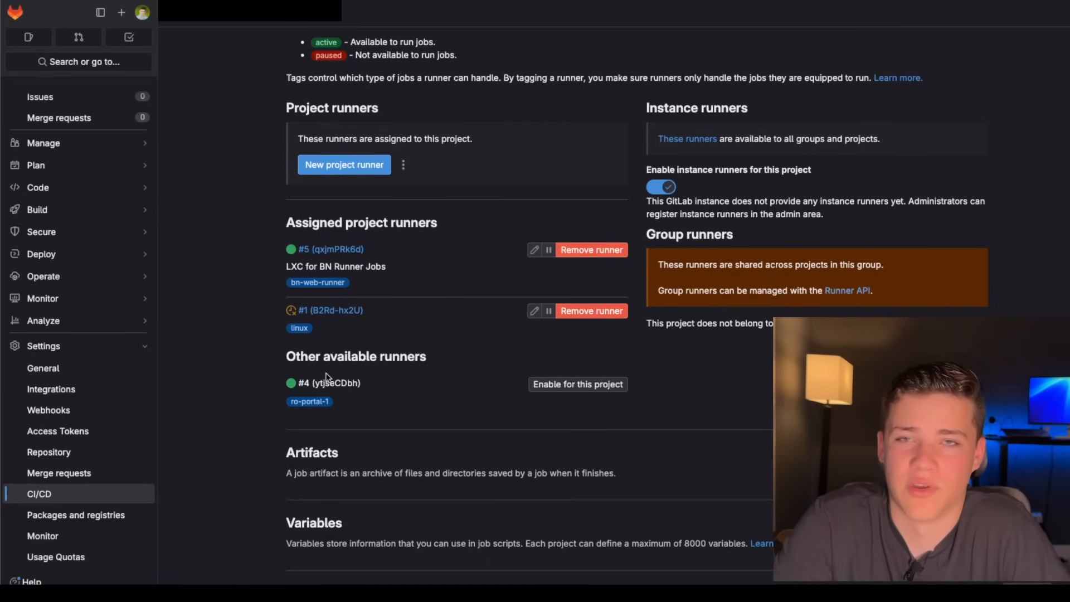
mouse_move(380, 407)
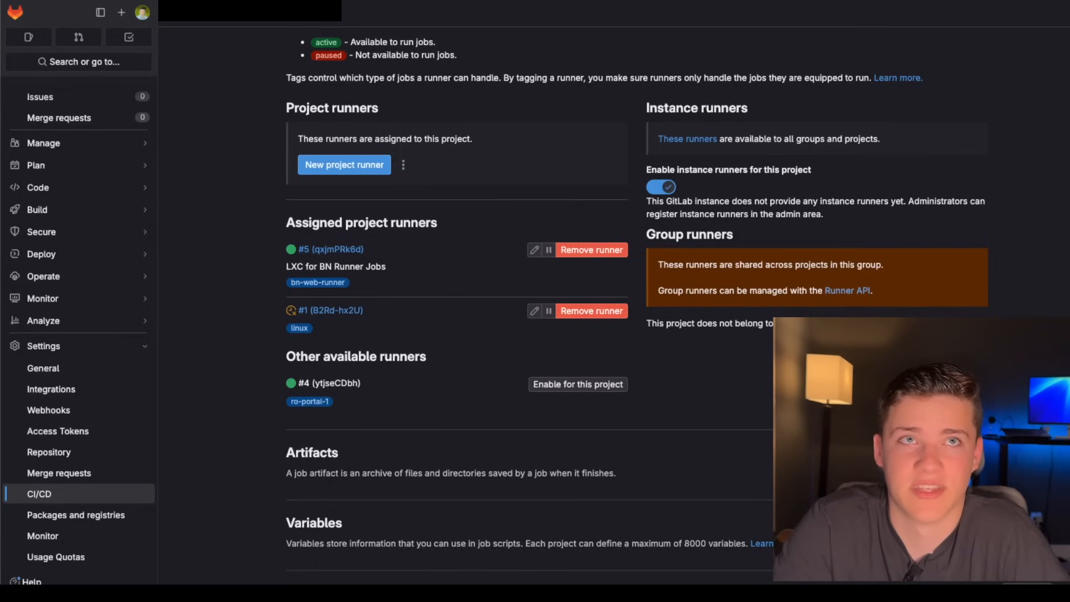
mouse_move(368, 422)
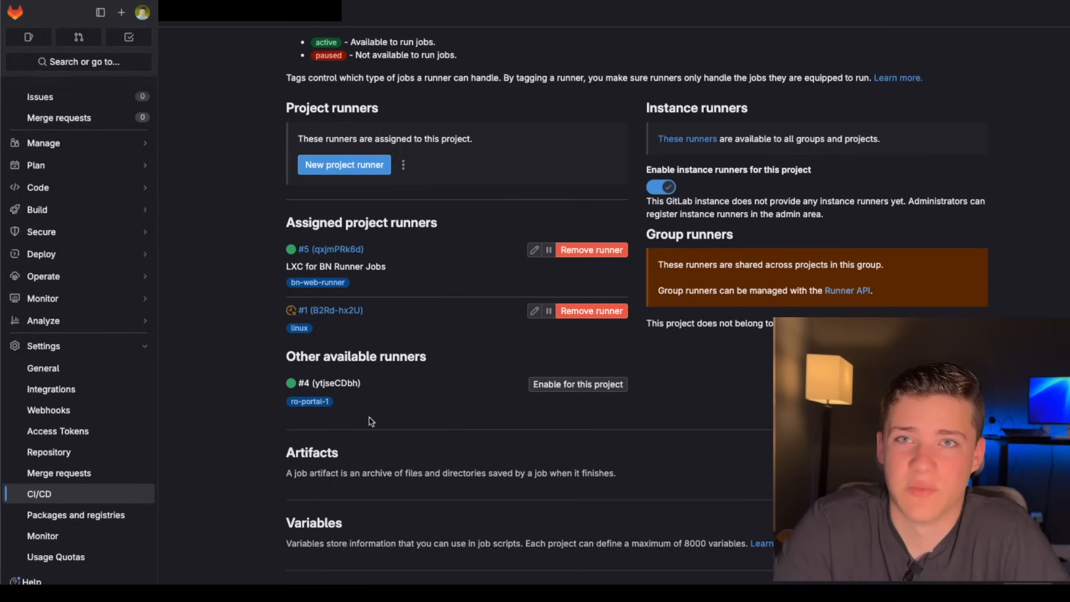
scroll(down, 3)
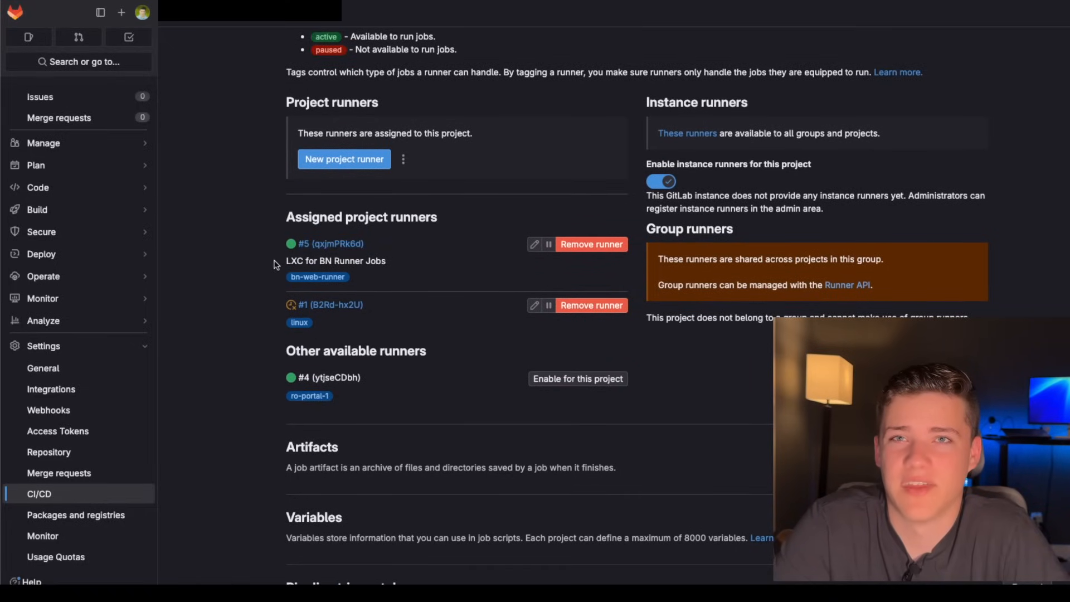
- Open runner #5 (qxjmPRk6d) from the assigned project runners list
click(534, 244)
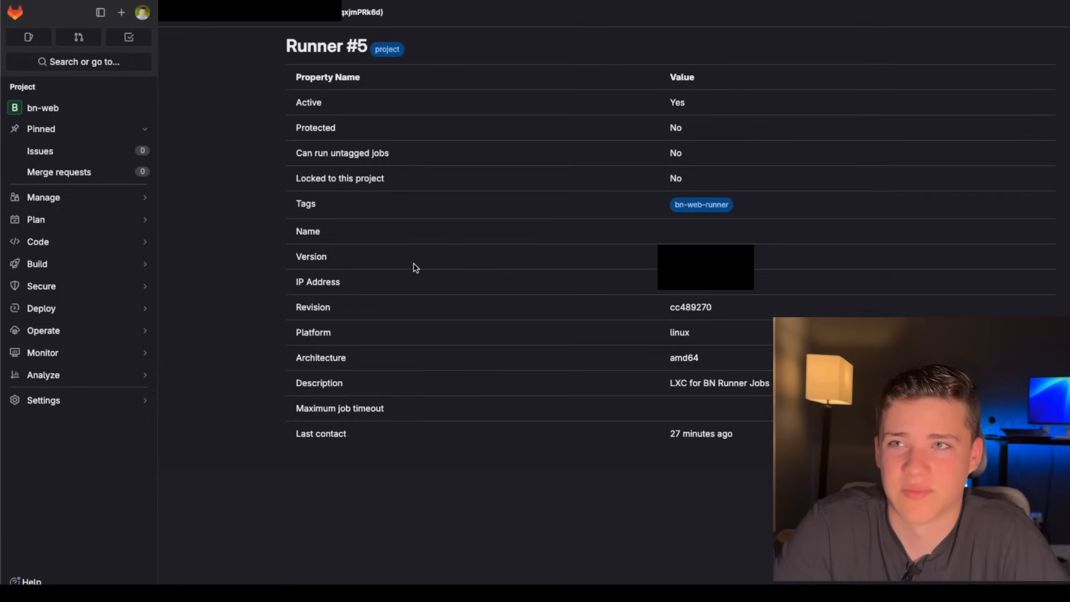
mouse_move(230, 80)
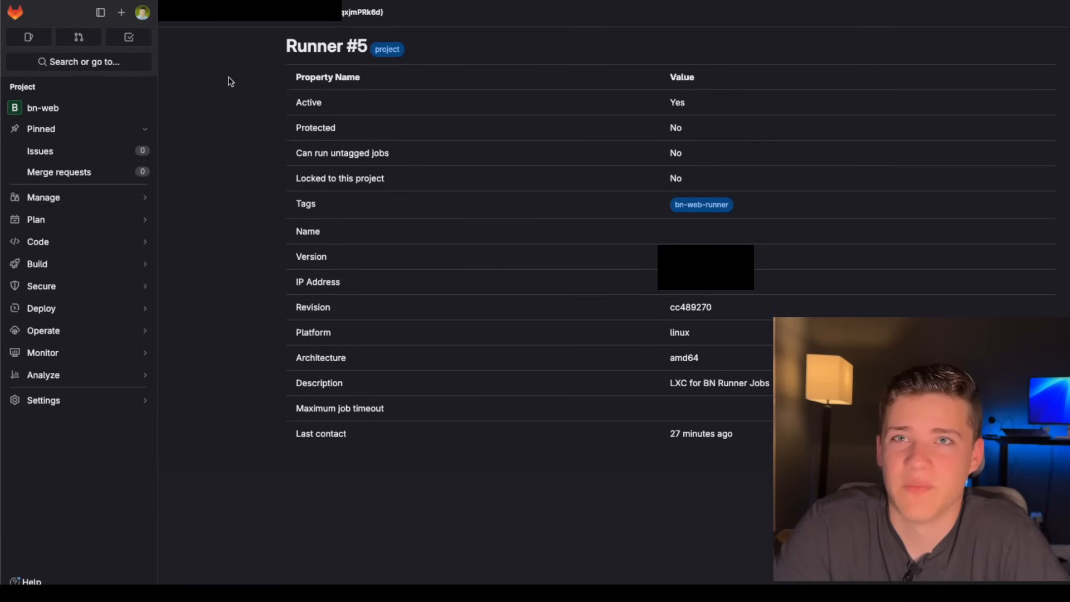
mouse_move(601, 299)
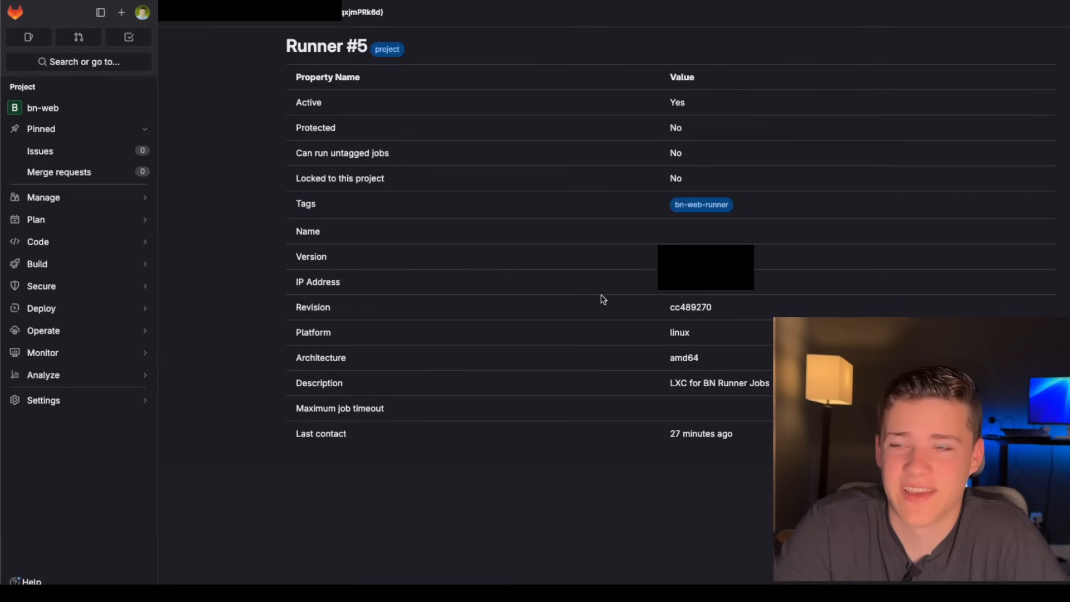
mouse_move(285, 292)
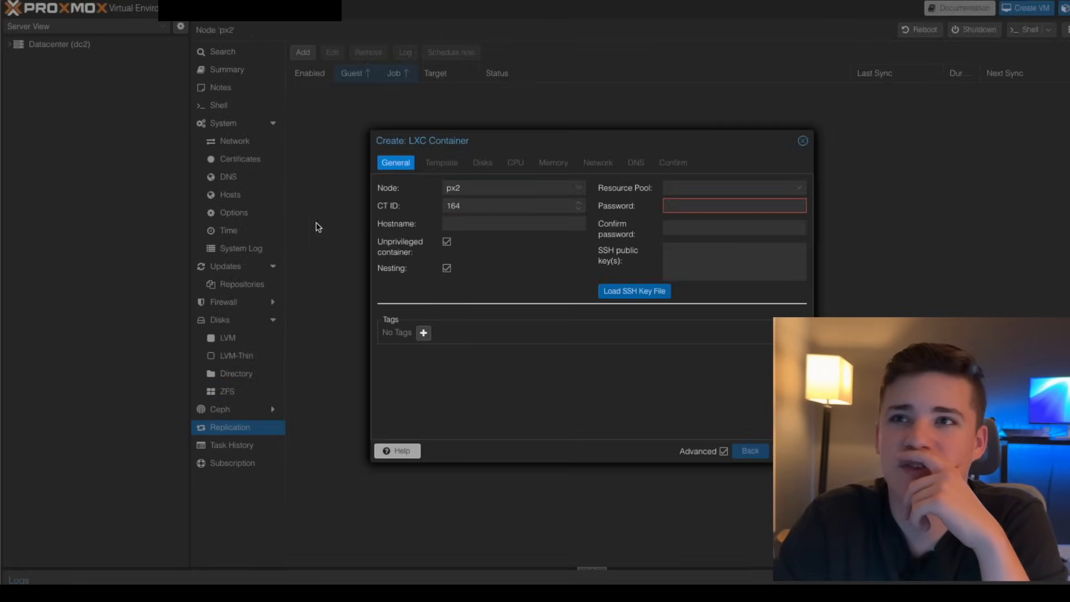
- Name the container bn-demo-runner, put it in pool BN, and reach template selection
click(514, 223)
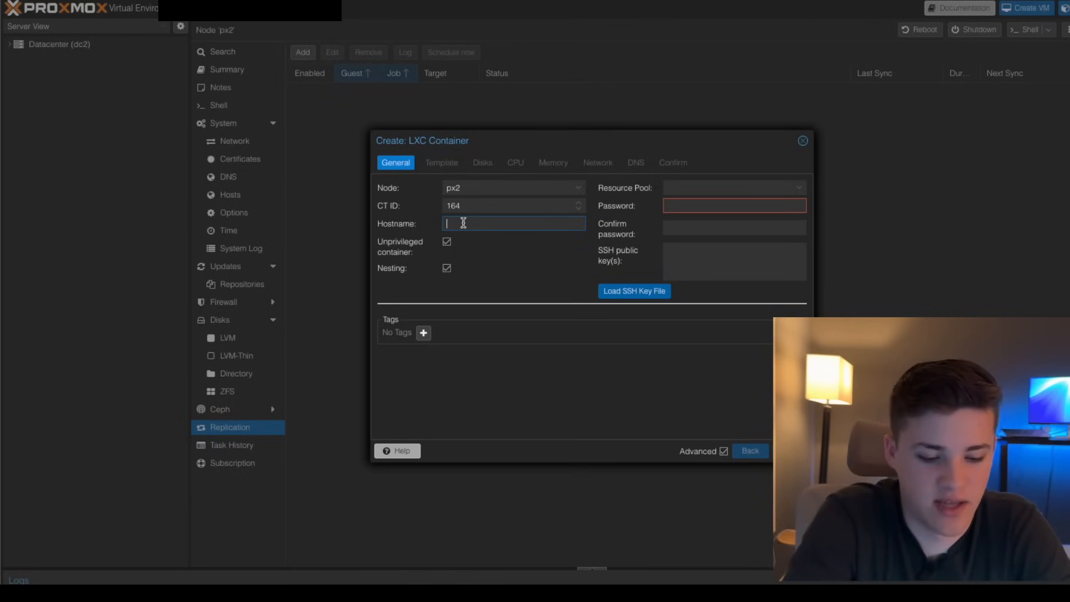
text(bn-c)
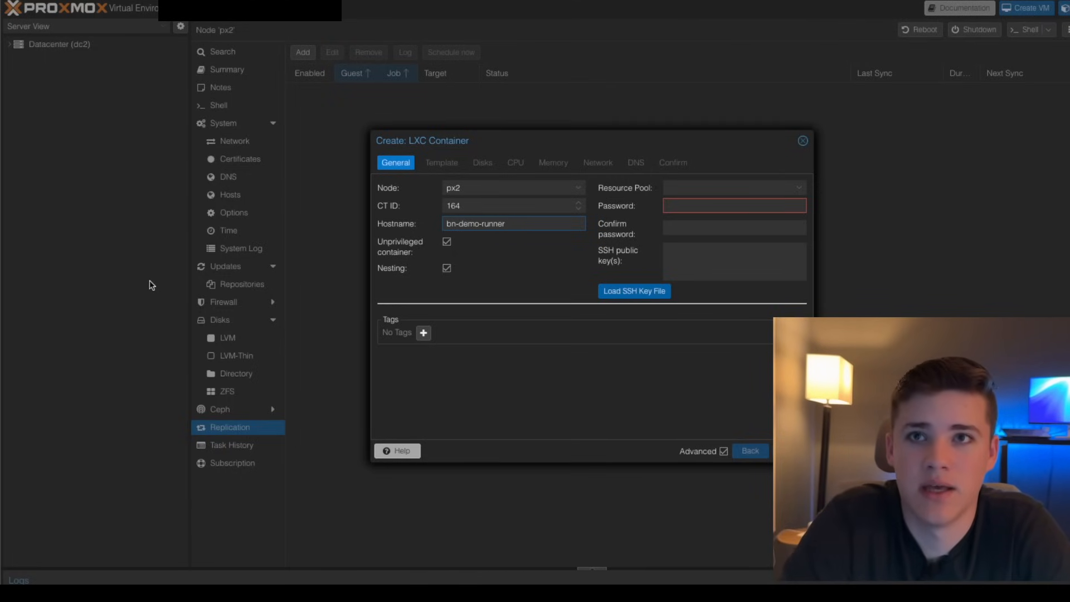
mouse_move(386, 264)
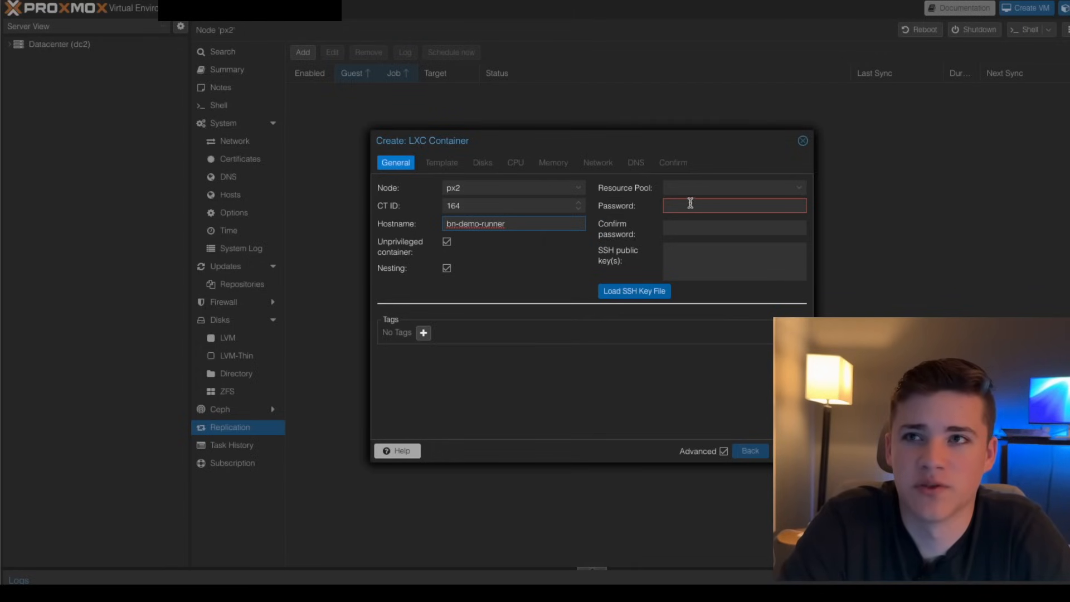
click(733, 188)
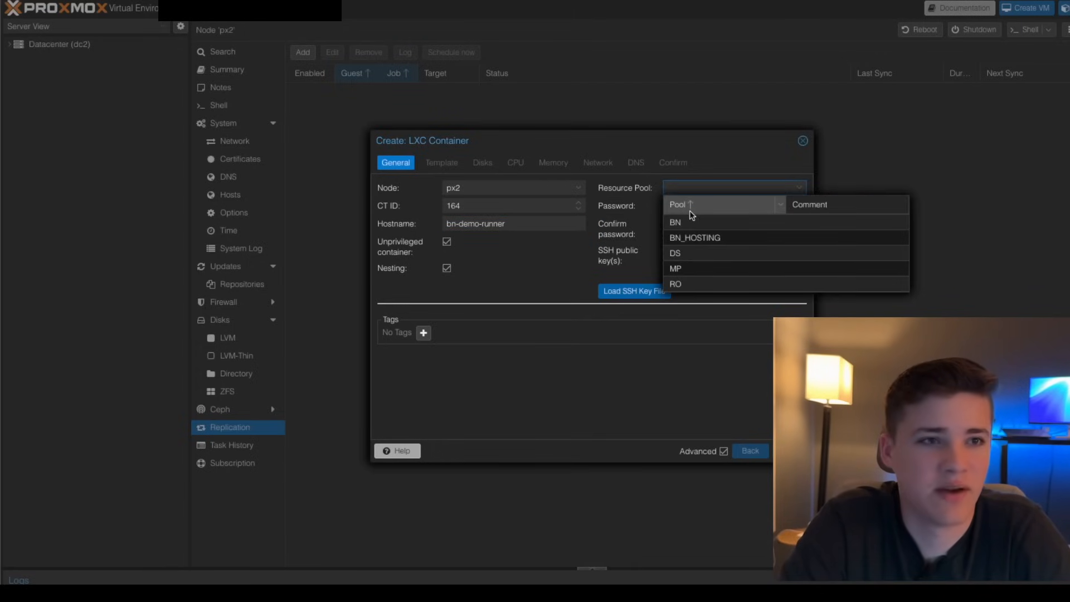
click(675, 221)
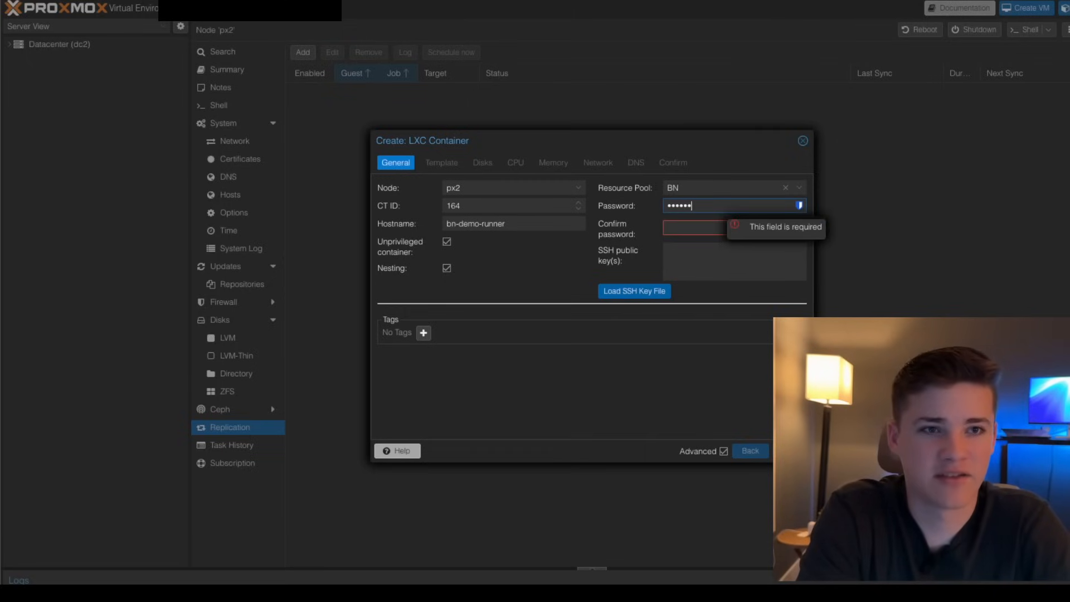
click(441, 162)
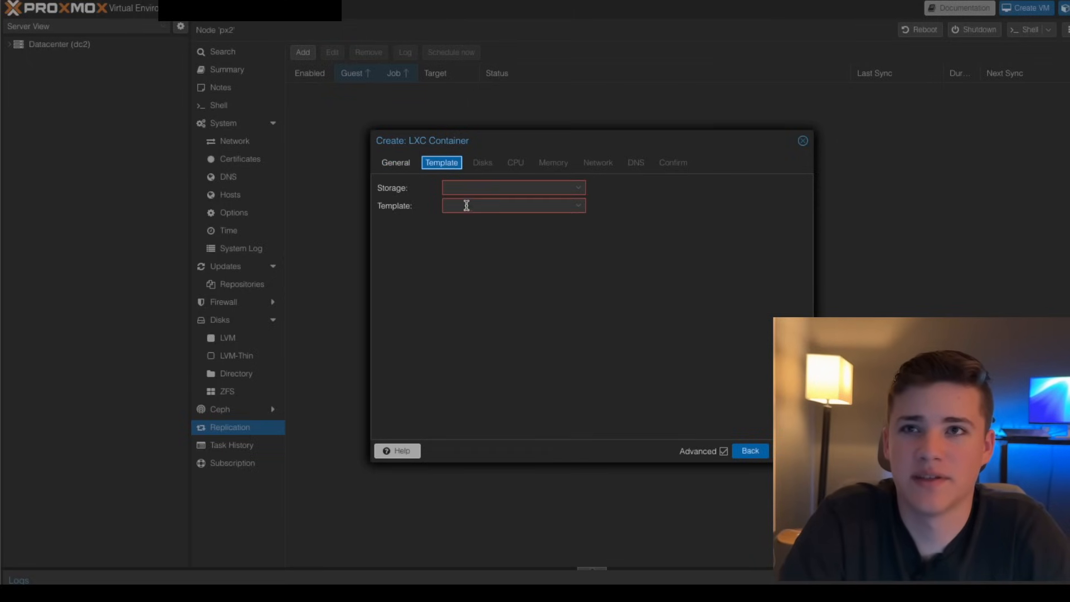
- Choose the container template and keep the default disk, CPU and memory settings
click(512, 206)
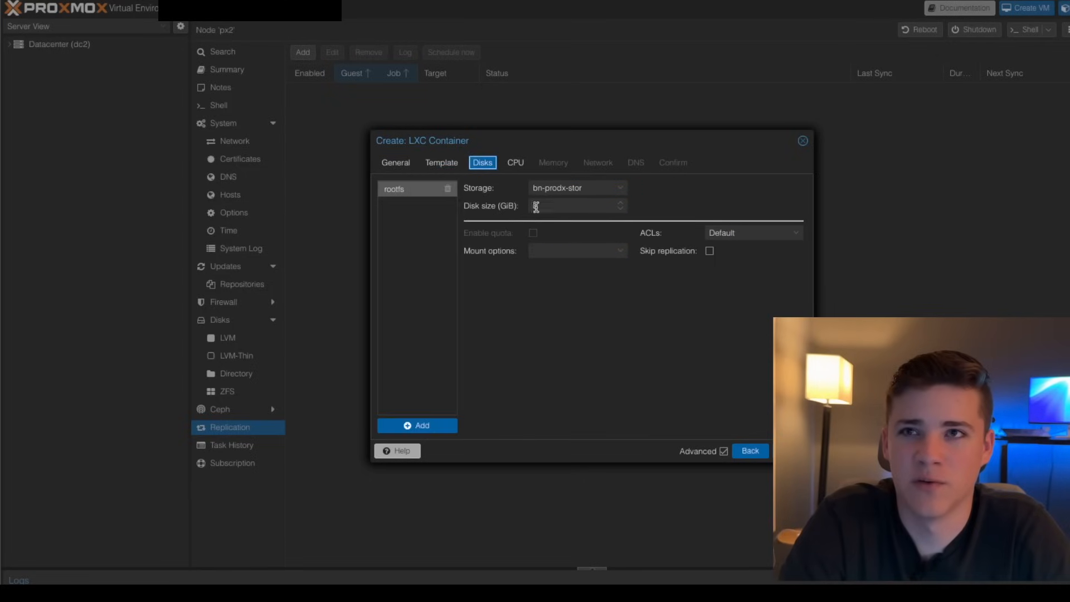
click(514, 162)
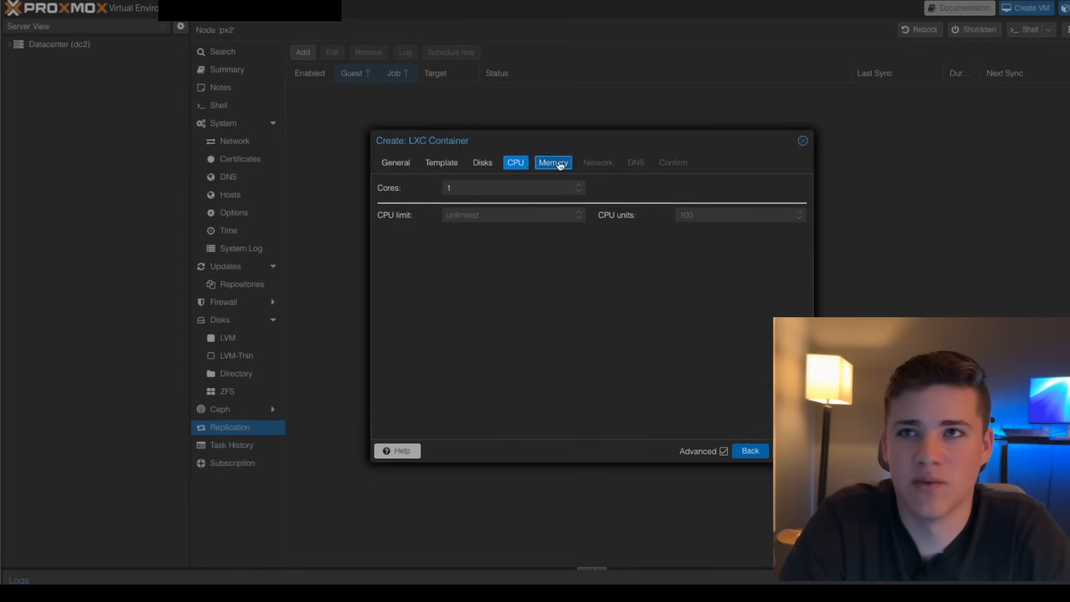
click(552, 162)
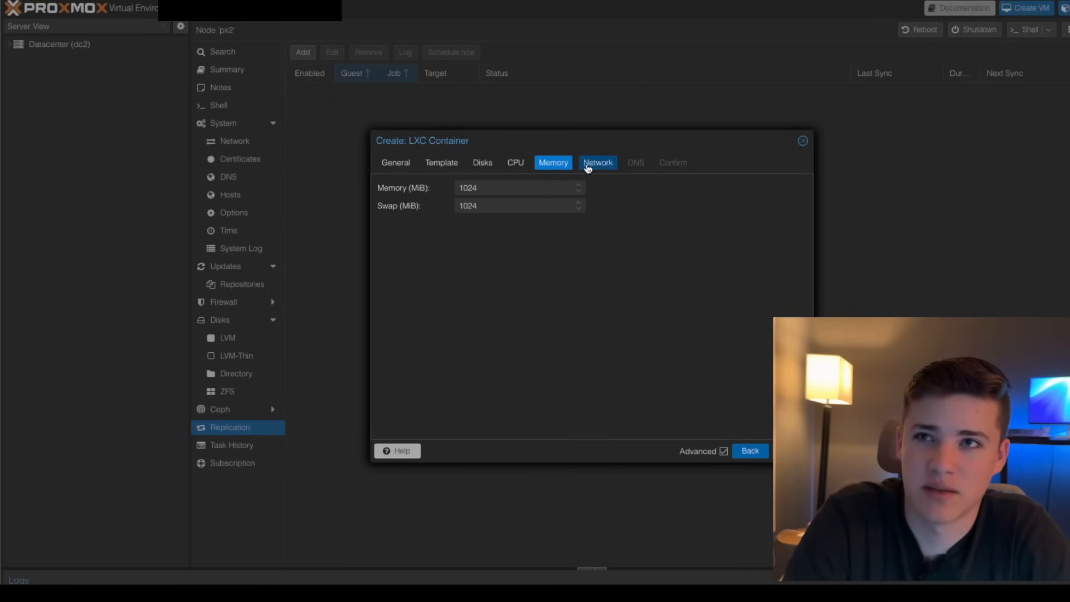
click(597, 162)
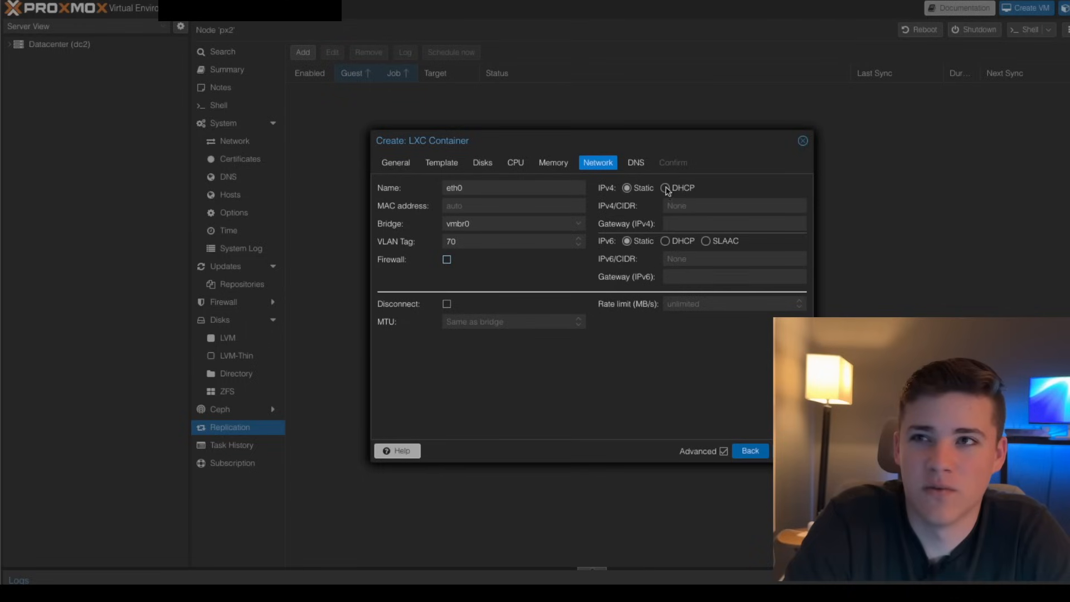
- Use DHCP for IPv4 and IPv6, then proceed through DNS to the summary
click(665, 188)
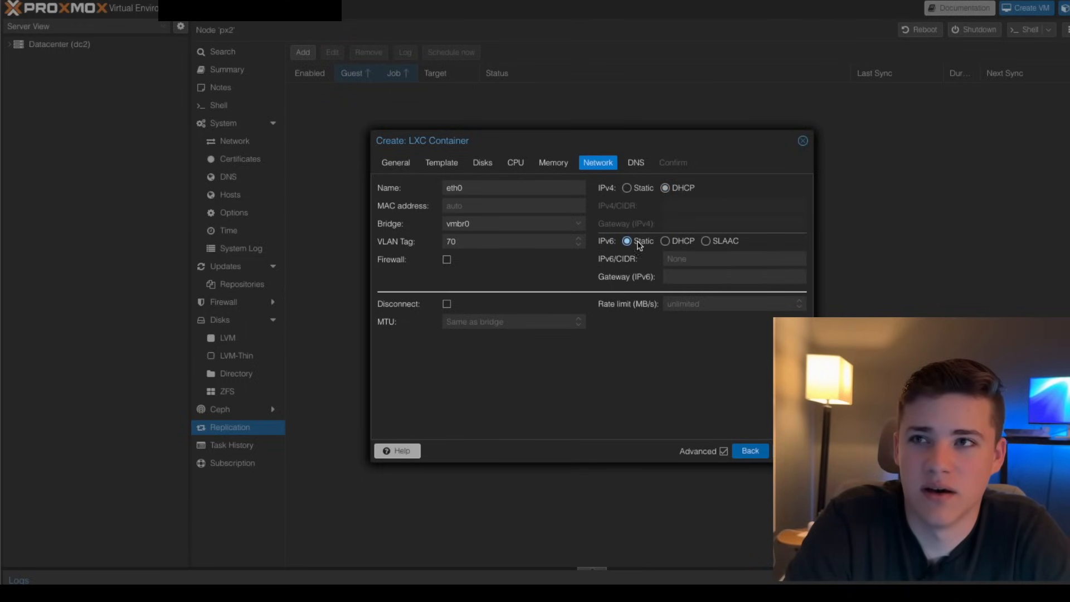
click(665, 240)
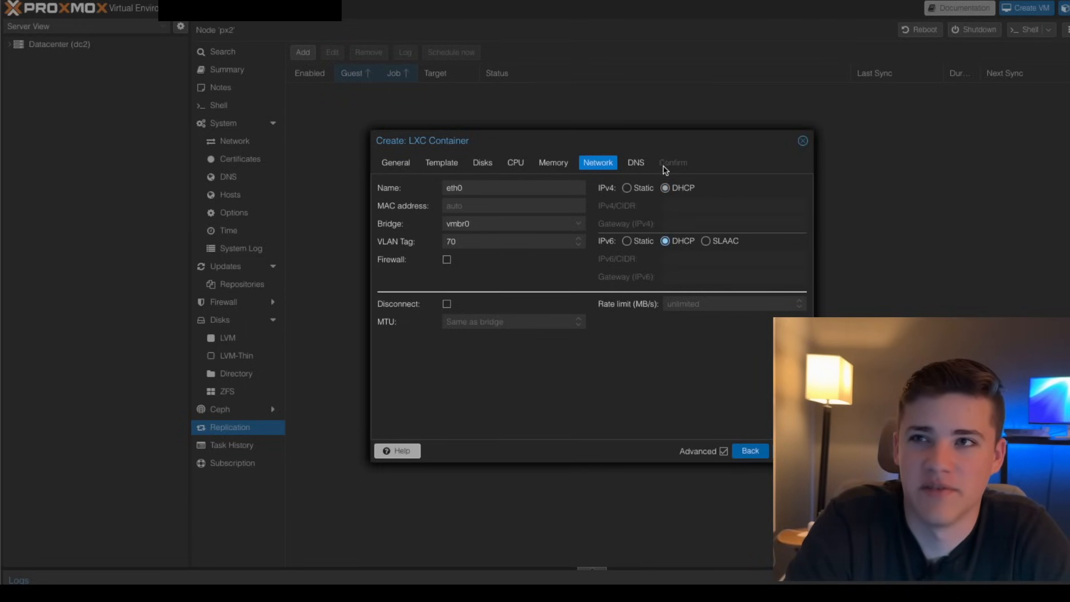
click(635, 162)
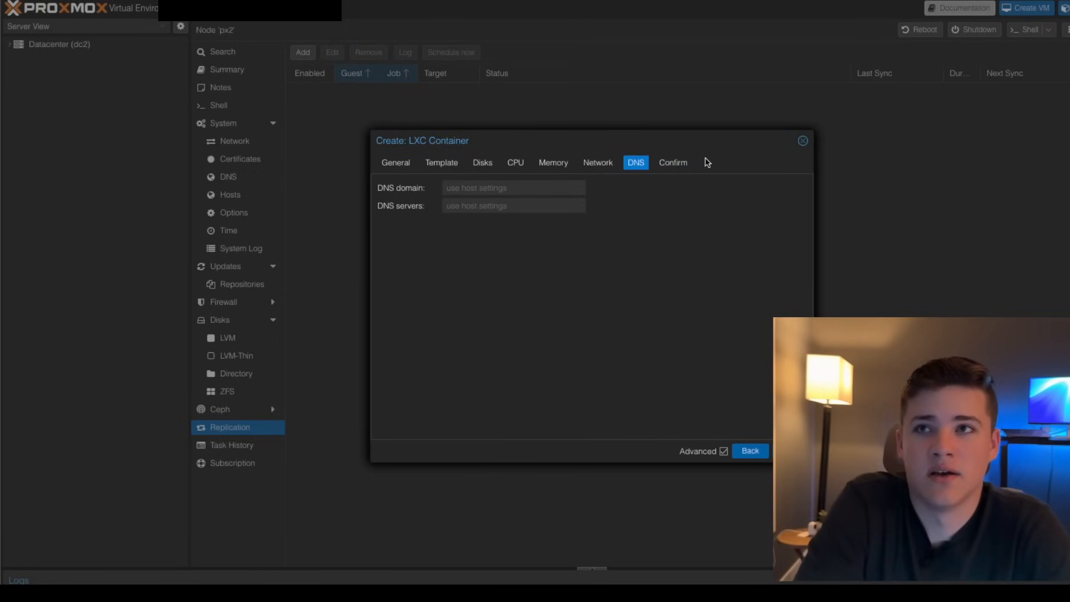
click(672, 162)
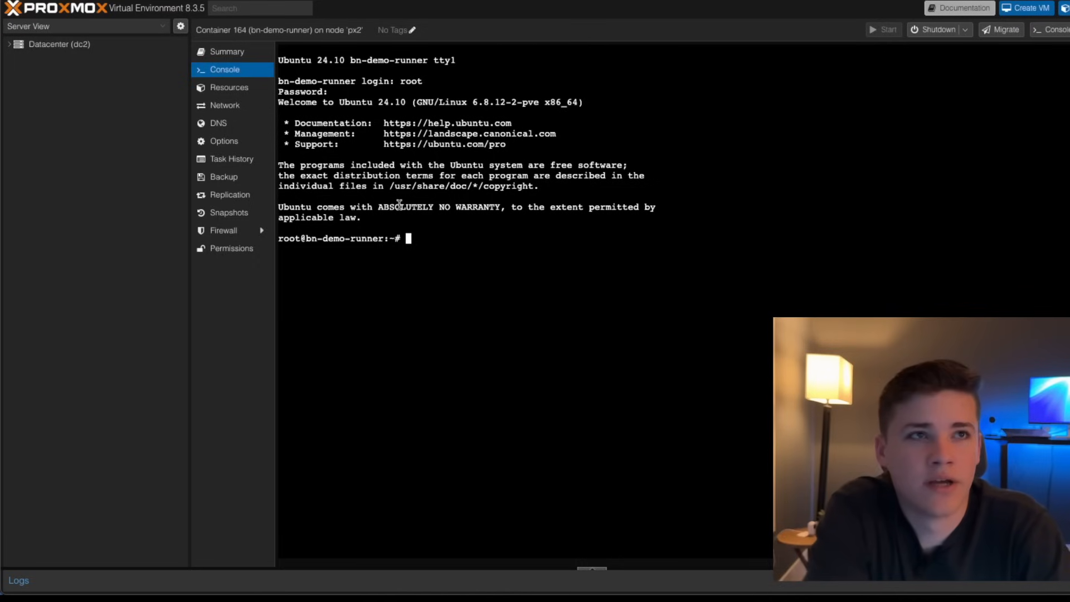
- Attempt installing curl in the container with sudo apt install
text(sudo)
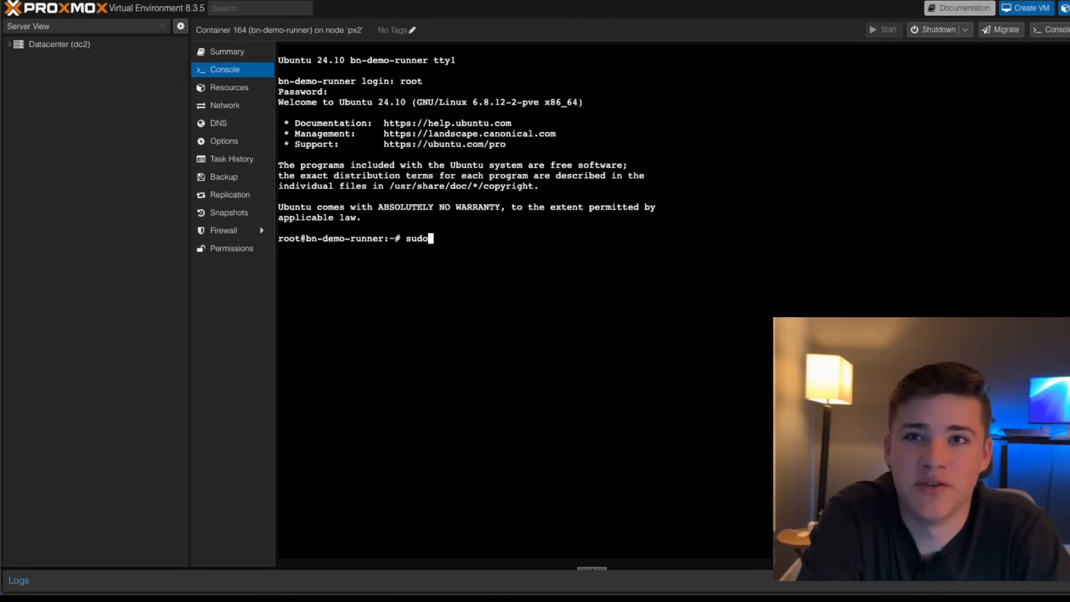
text(apt curl -y)
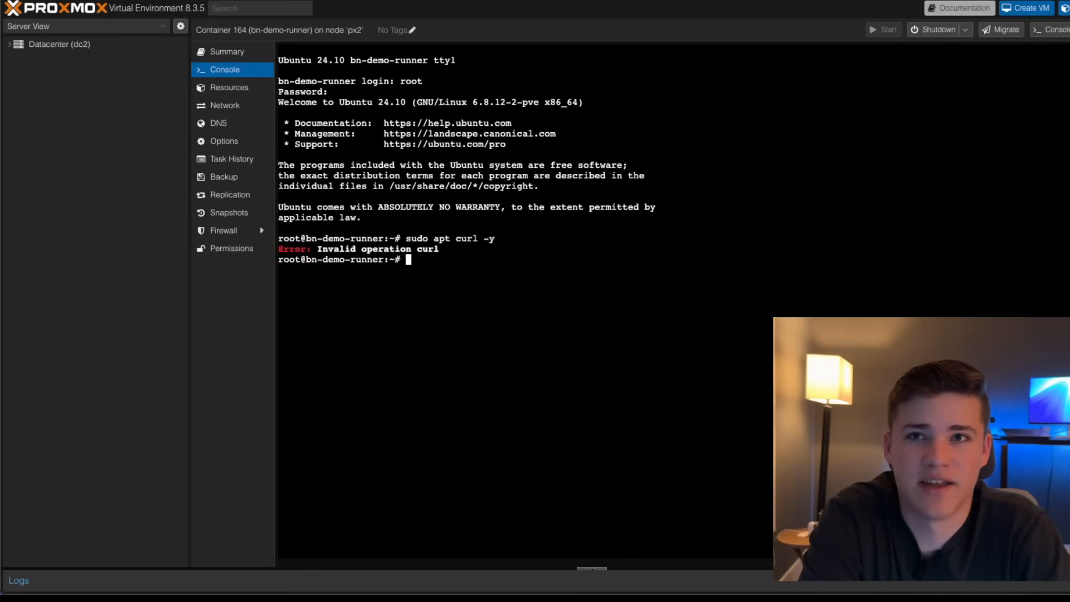
text(sudo apt install curl)
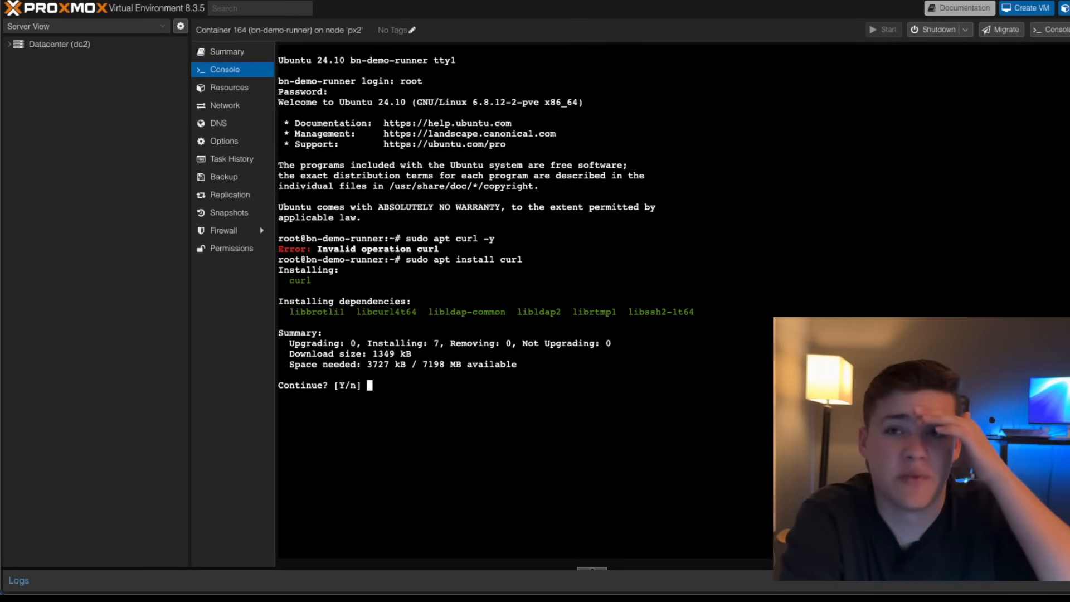
text(Y)
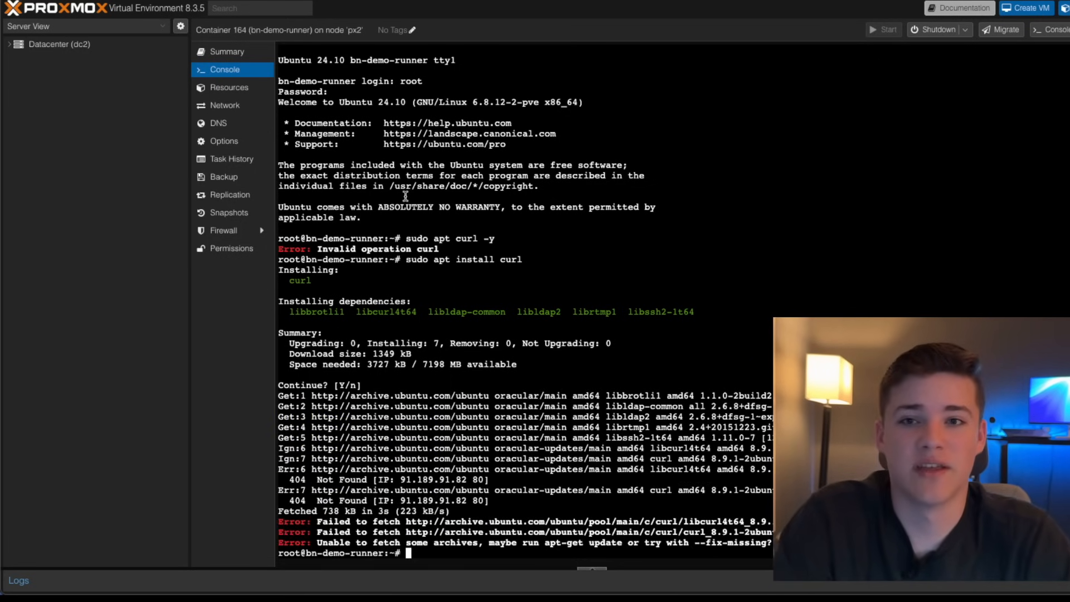
- Run sudo apt update -y && sudo apt install curl -y in the console
text(s)
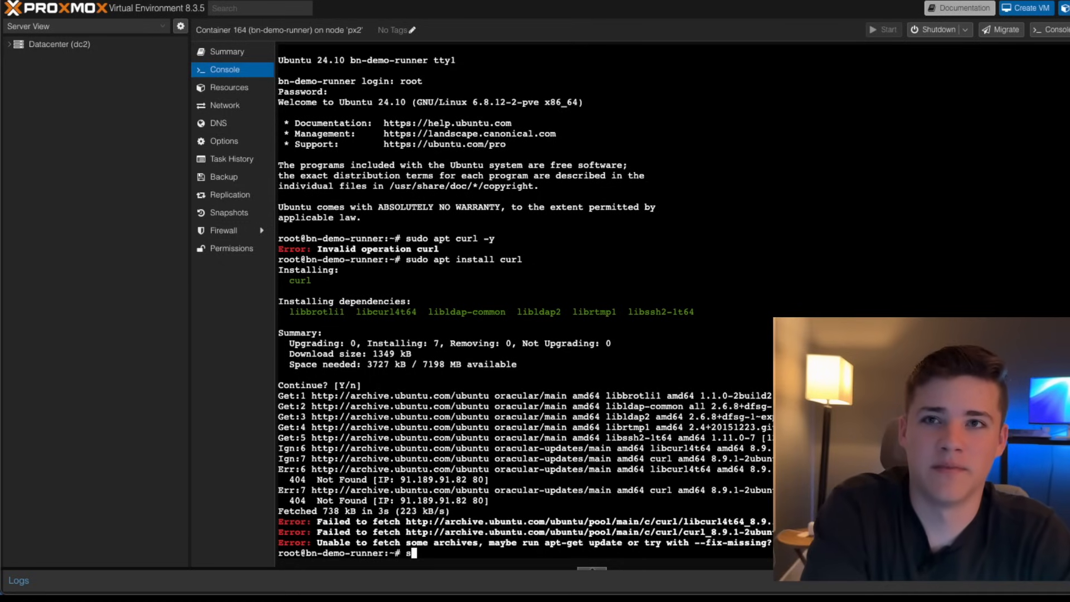
text(udo apt update -)
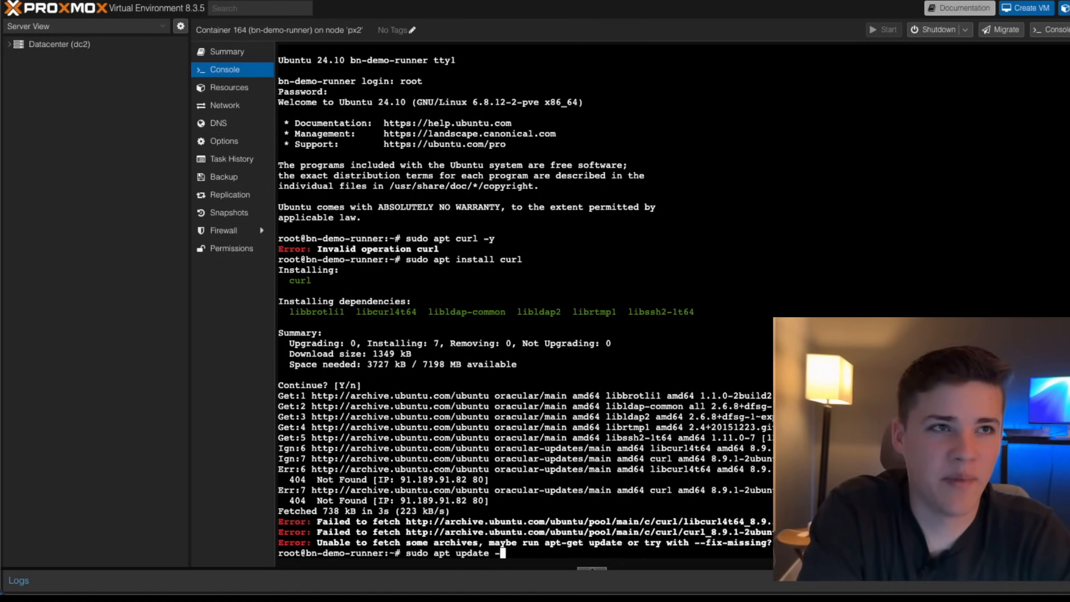
text(-y && sudo apt)
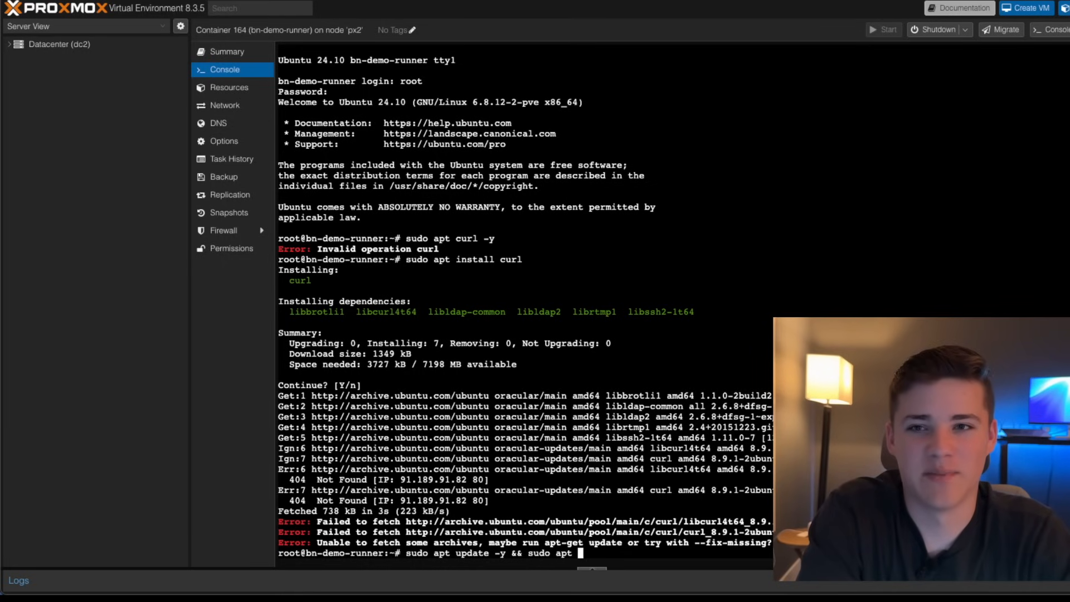
text(install curl -)
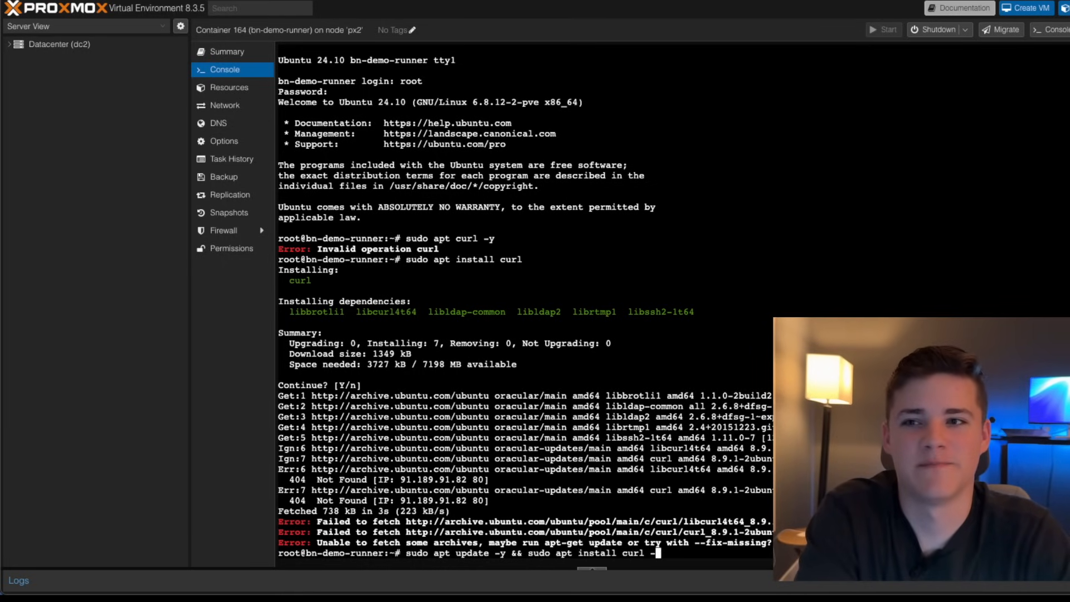
key(Return)
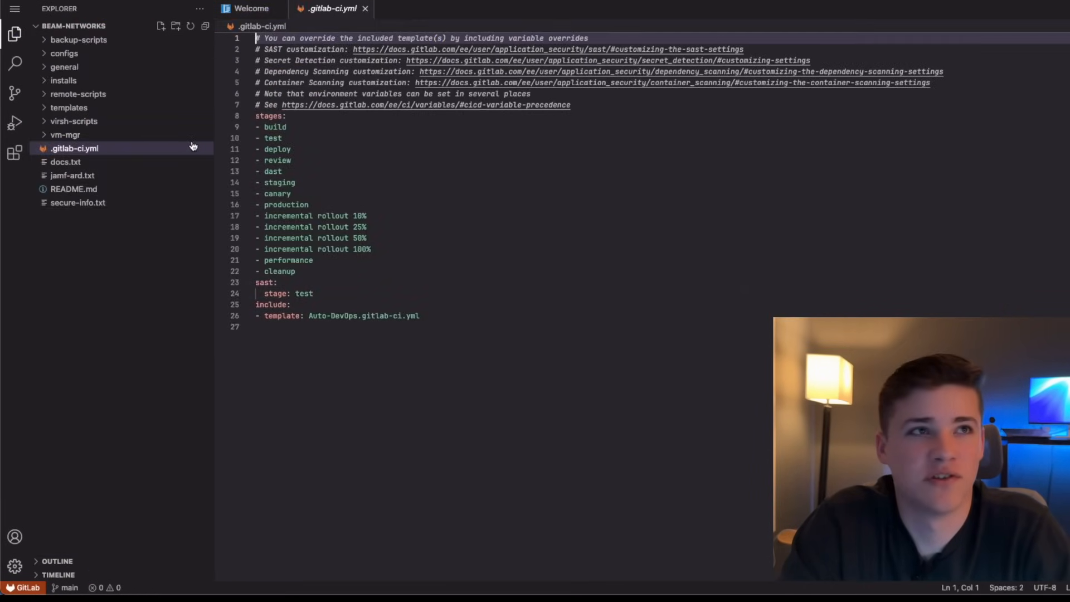
- Change the deploy job's path to /root/beam-networks and its tag to bn-demo-runner
click(395, 315)
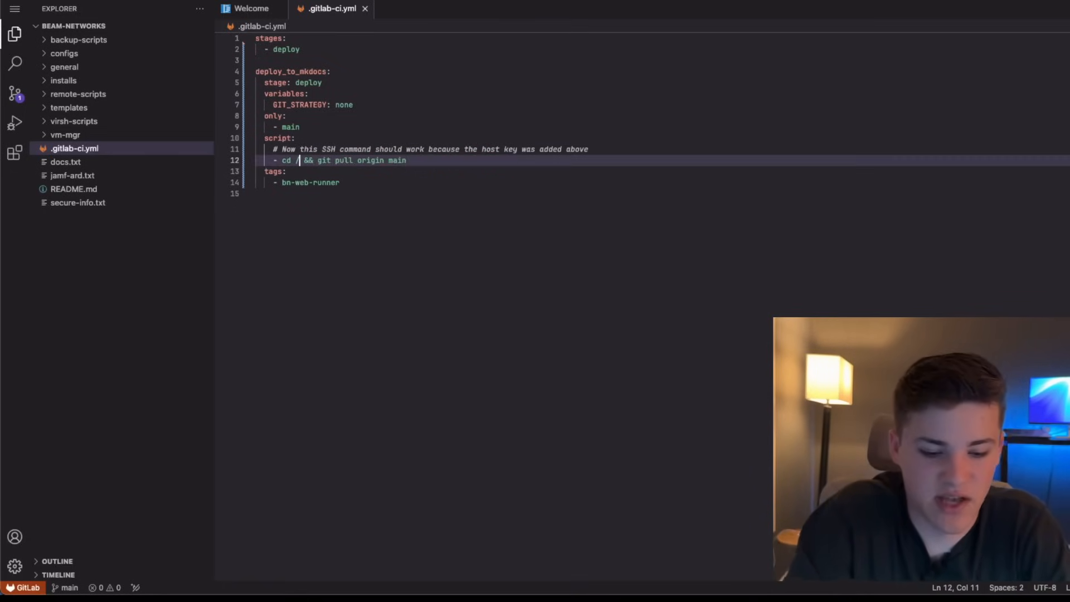
text(root/beam-networks)
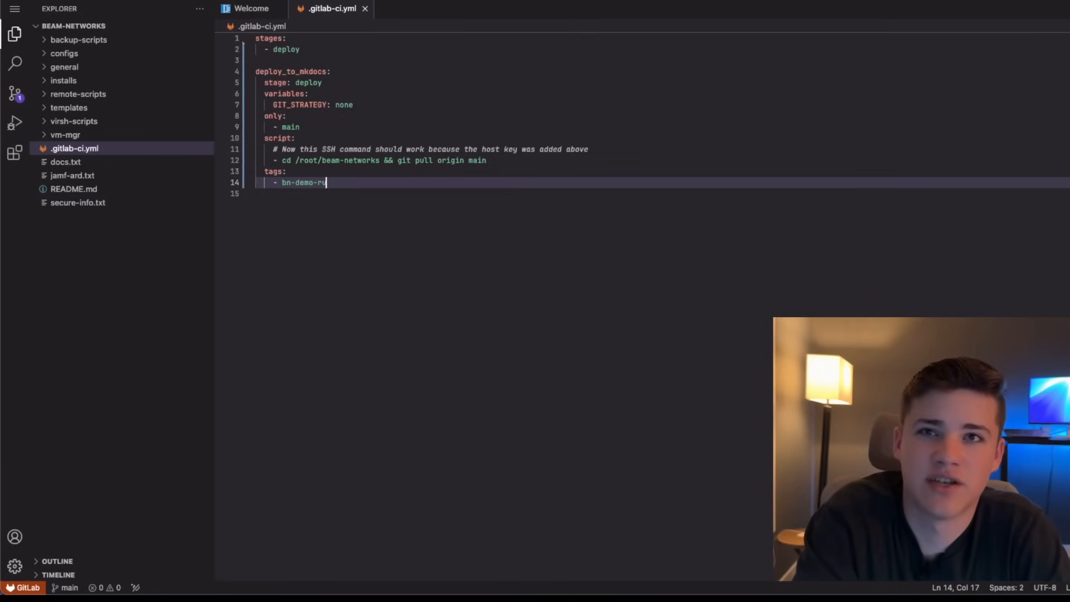
text(nner)
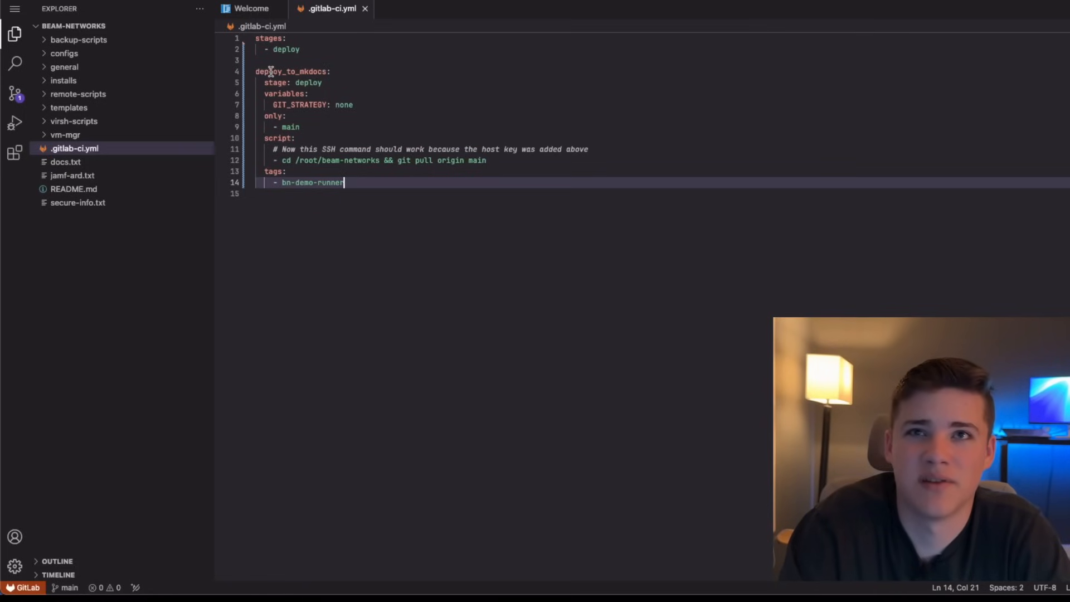
- Enter 'Updated ci file' as the commit message in Source Control
click(15, 94)
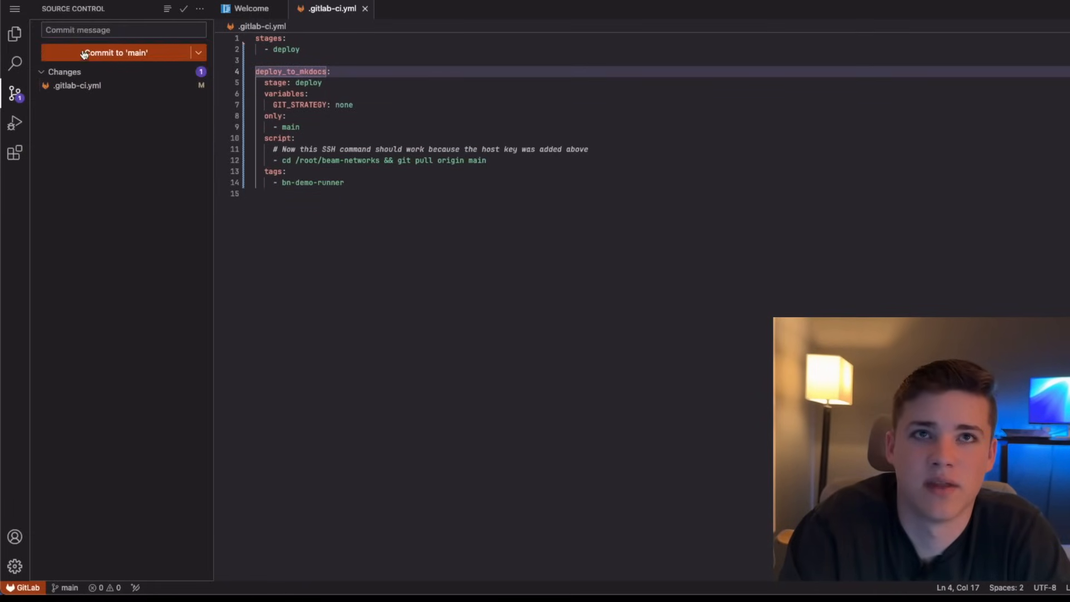
text(Upd)
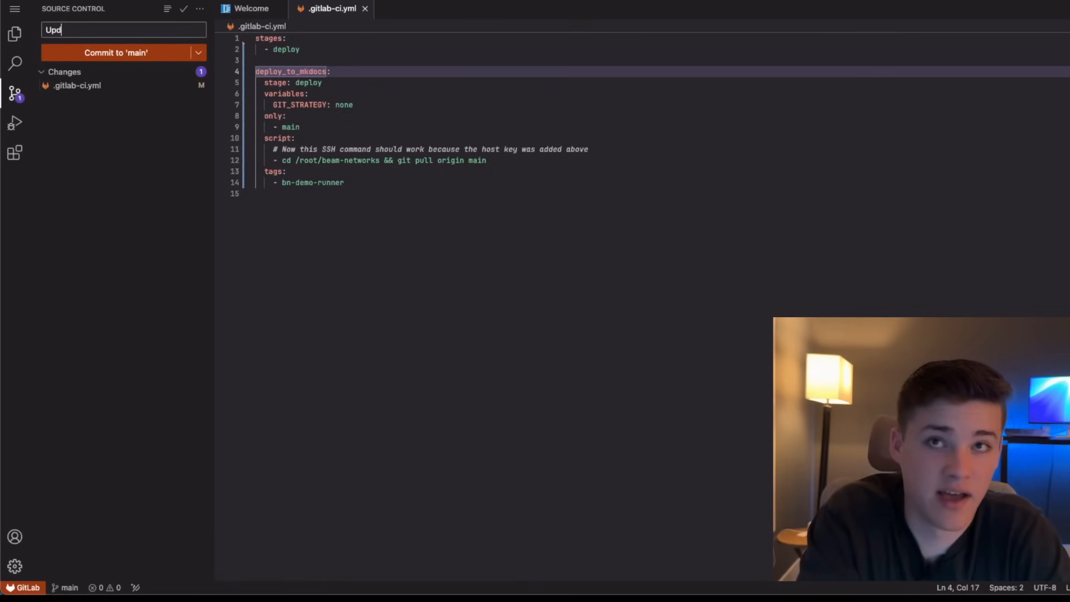
text(Updated ci file)
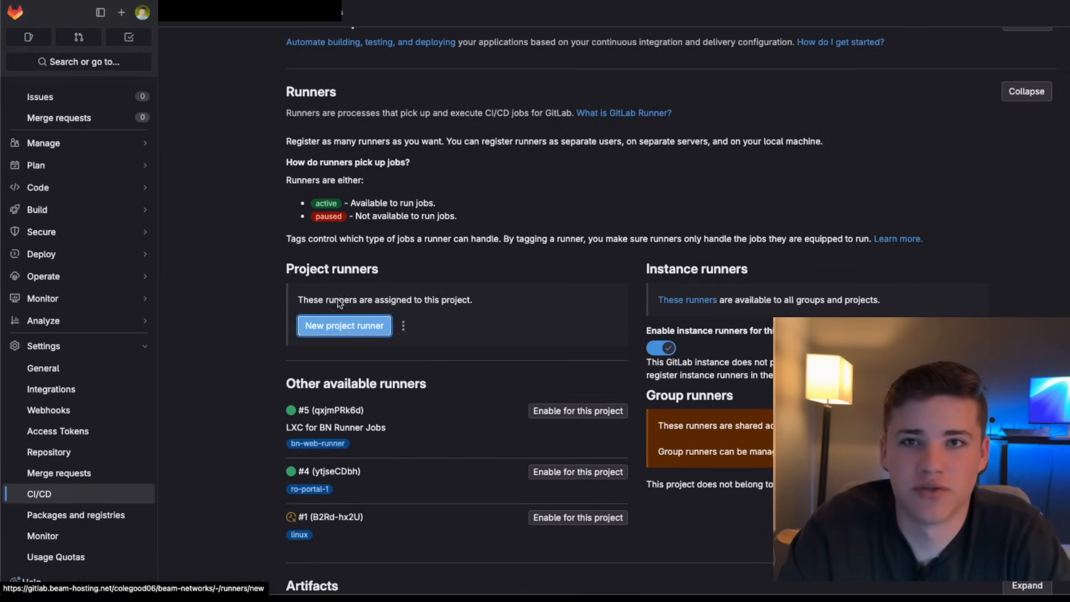
- Create a project runner tagged bn-demo-runner, described 'Test runner for YouTube'
click(344, 325)
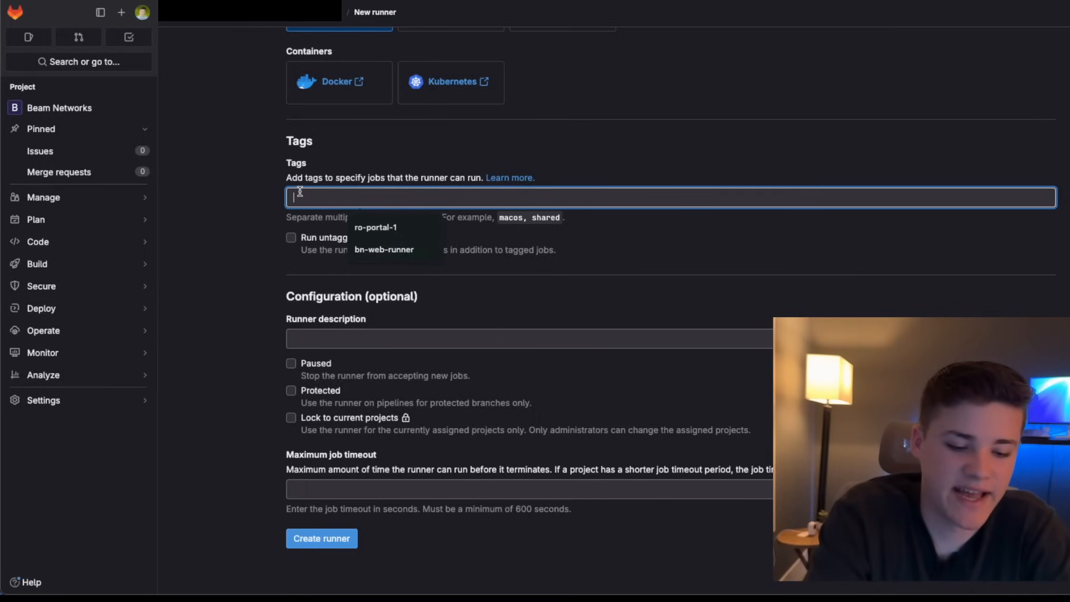
text(bn-demo-runner)
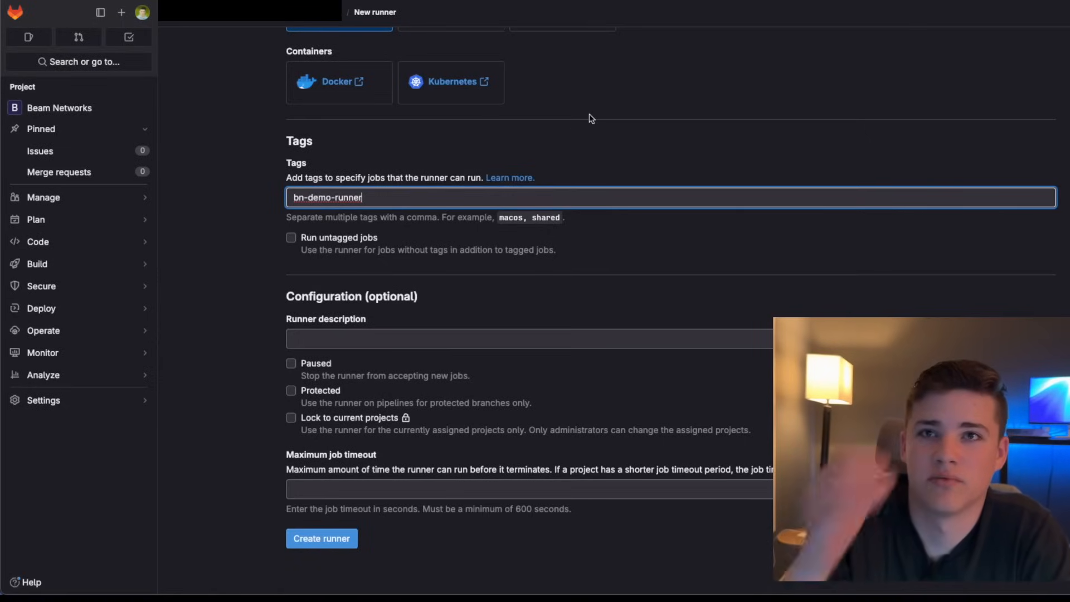
click(419, 337)
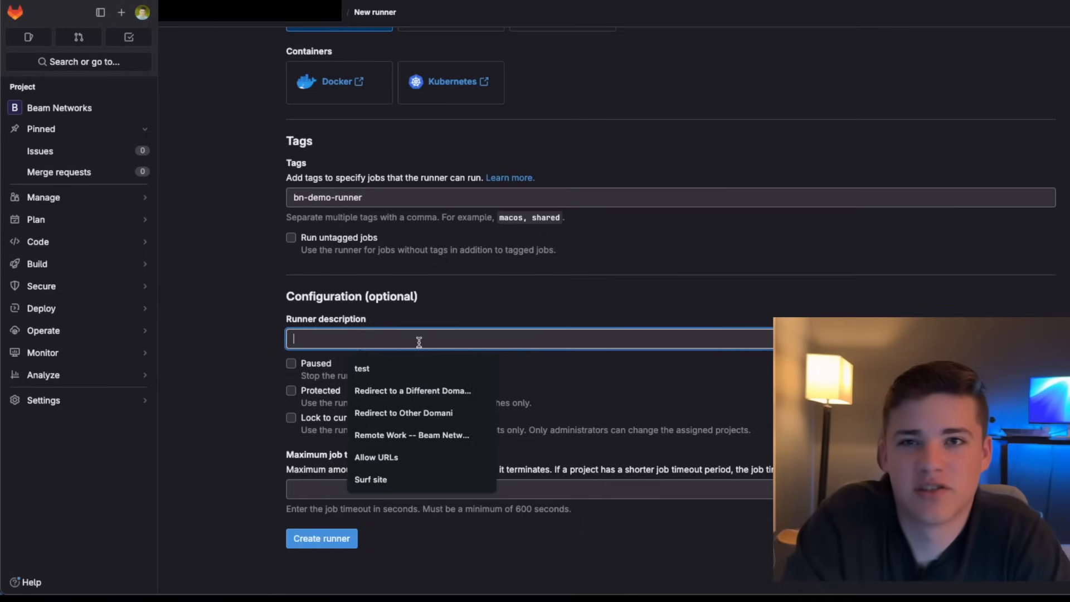
text(Test runner for YouTube)
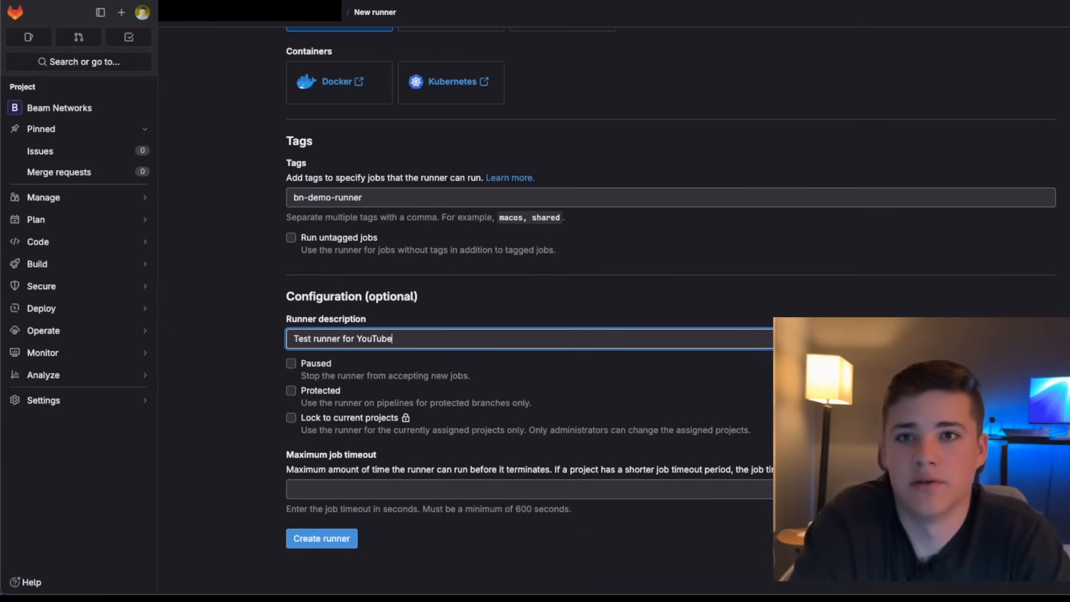
click(322, 537)
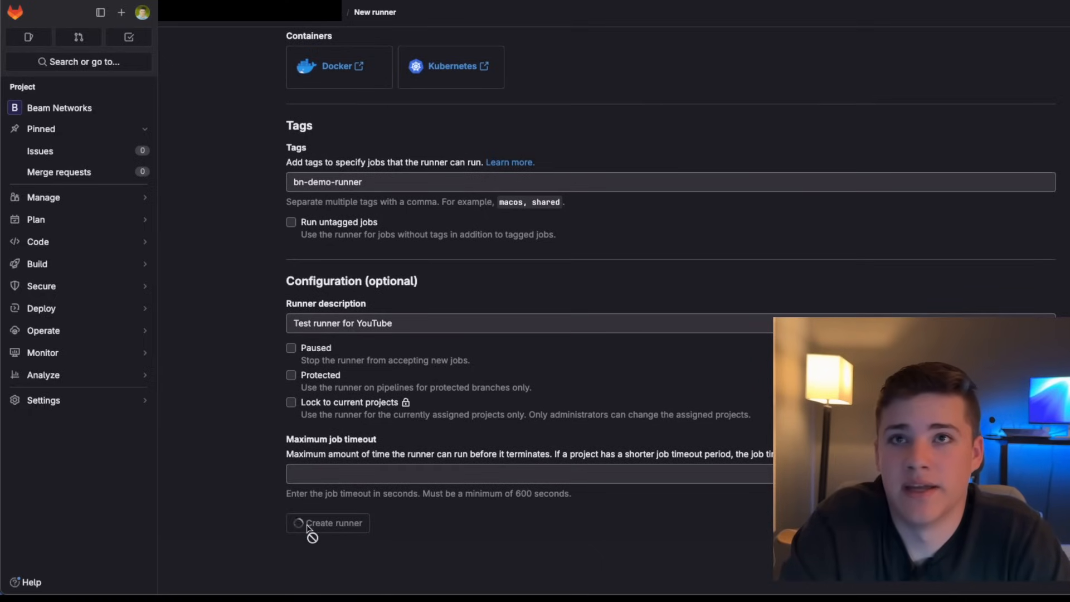
click(334, 522)
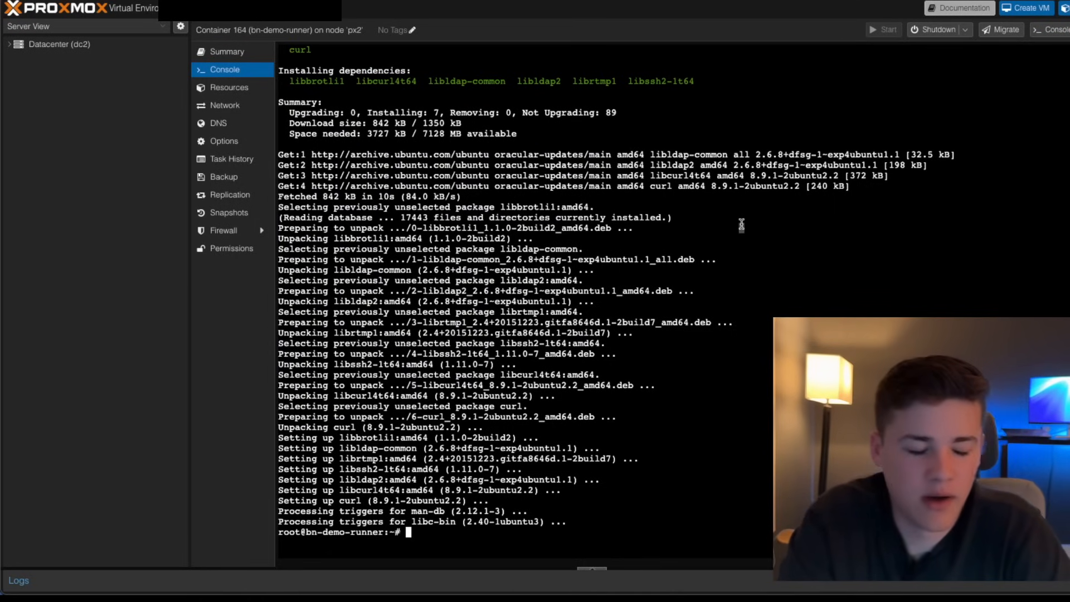
- Run 'sudo apt install gitlab-runner' in the container console
text(sudo apt install gitlab-runner)
text(ssh)
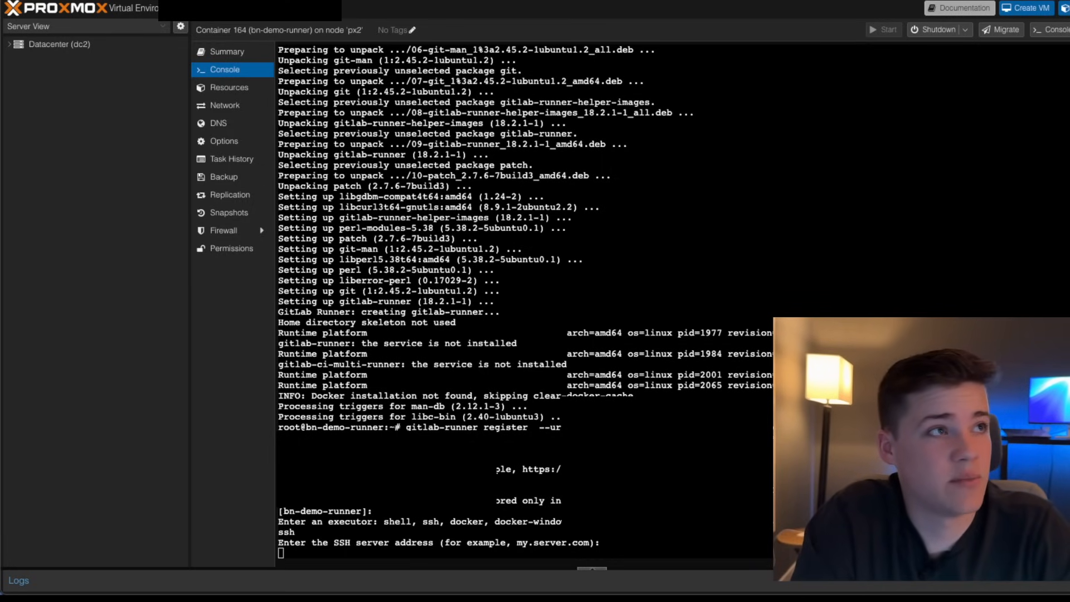
- Enter SSH server 10.141.2.62, the root password, and the /root/.ssh/id_ identity path
text(10.141.2.62)
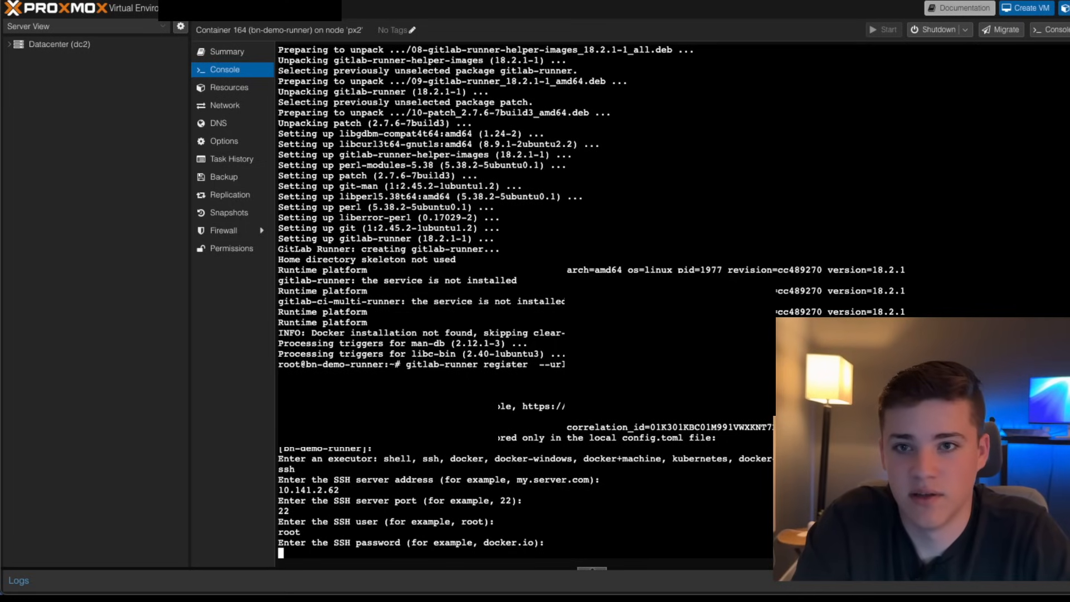
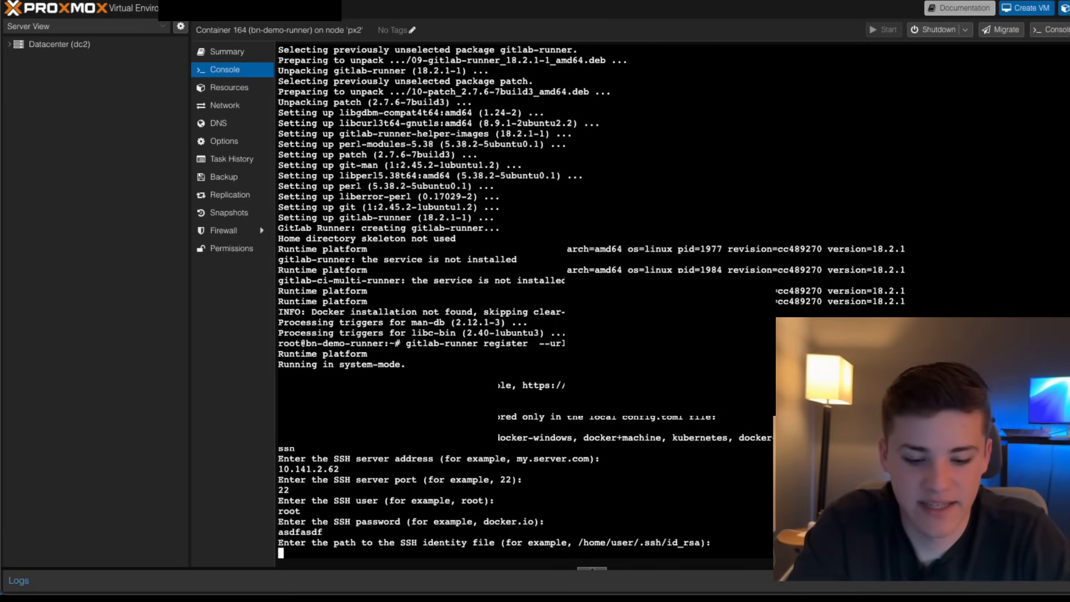
text(/root)
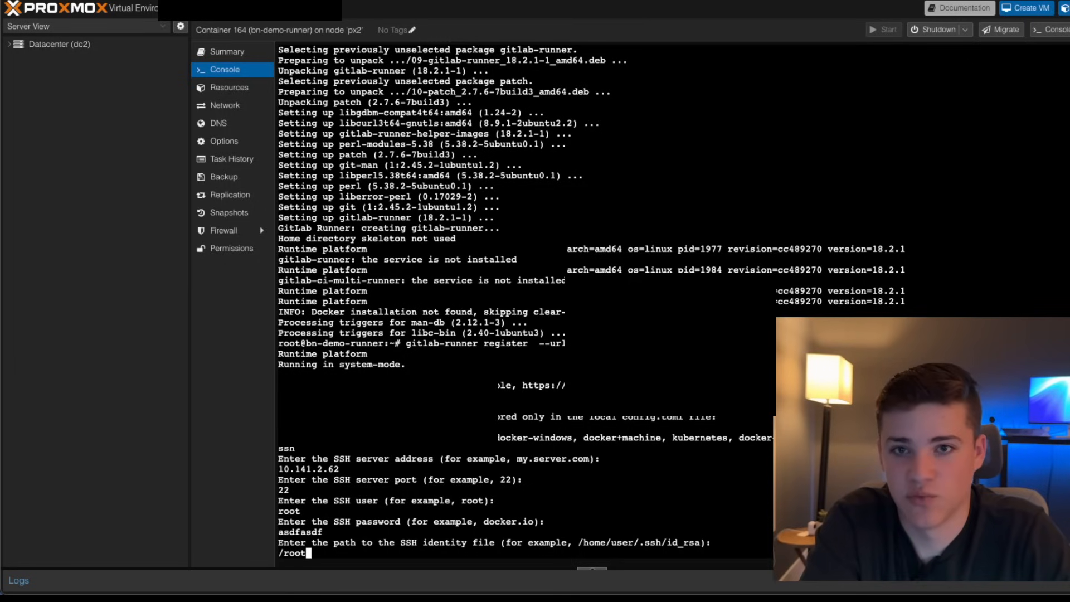
text(.ssh)
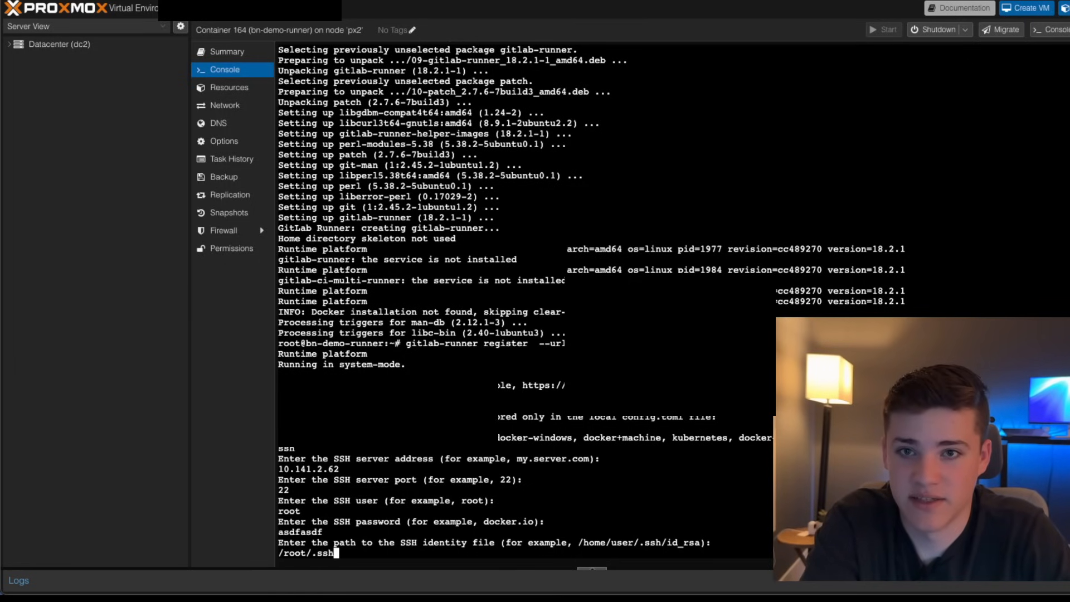
text(id_)
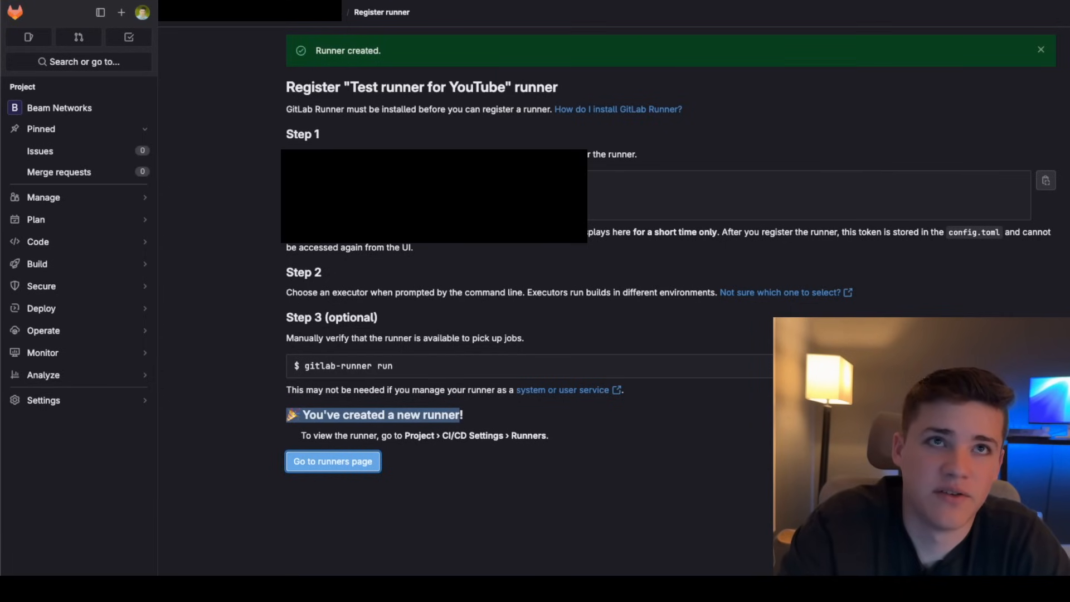
- Go to the runners page and check that 'Test runner for YouTube' is assigned
click(332, 461)
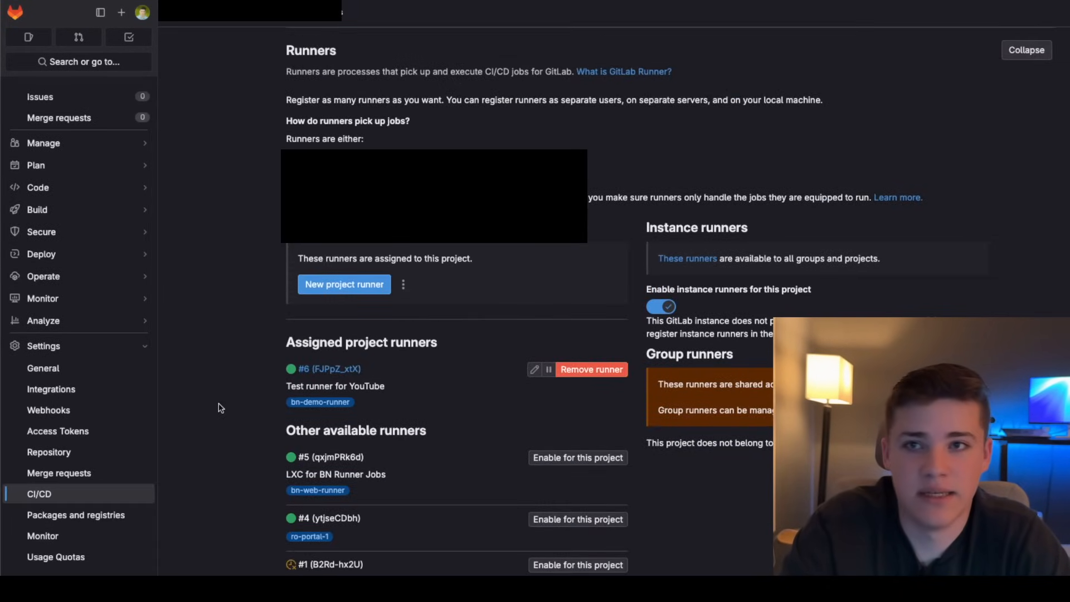
scroll(down, 3)
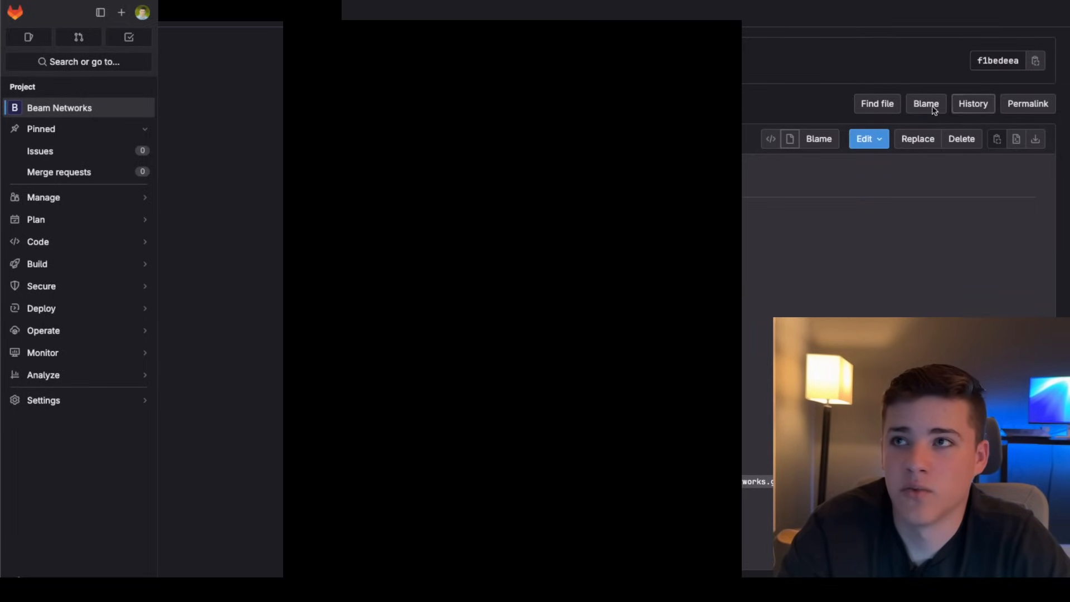
- Return to the project overview and open the latest pipeline run from the pipelines page
click(864, 139)
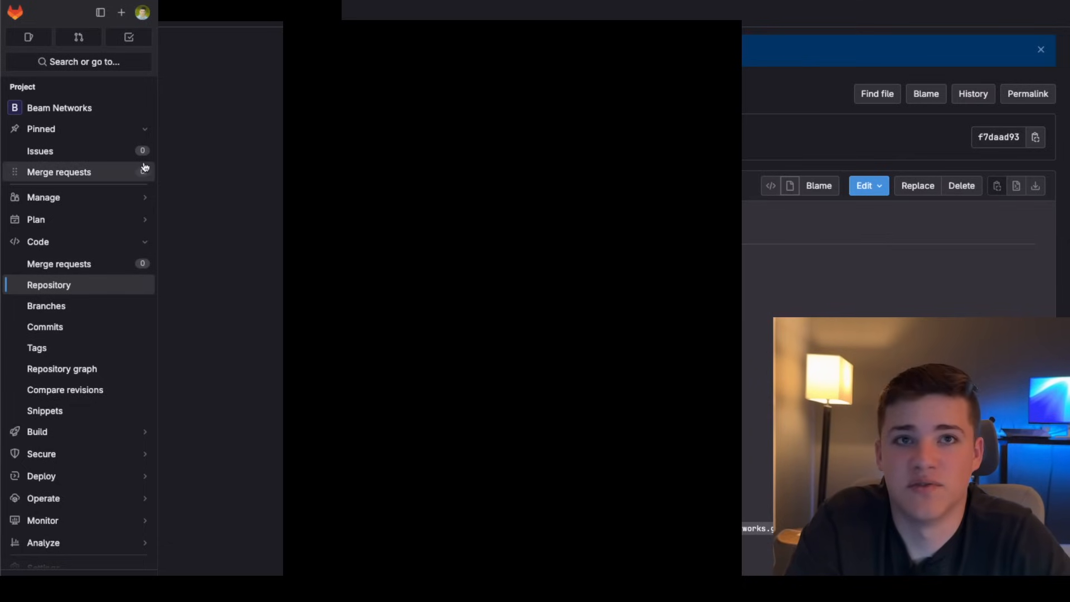
click(59, 107)
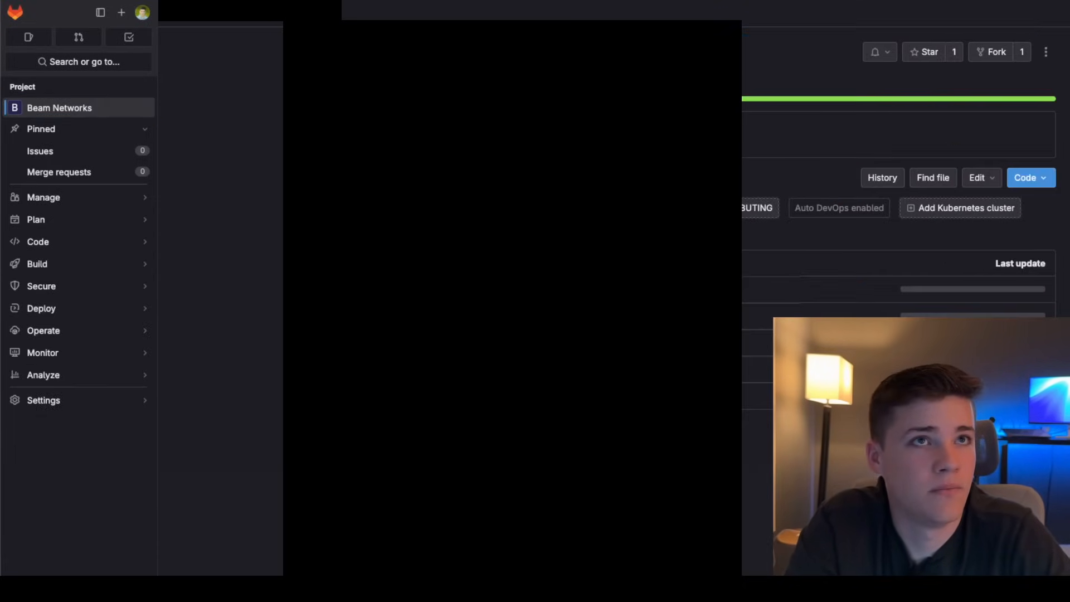
click(37, 264)
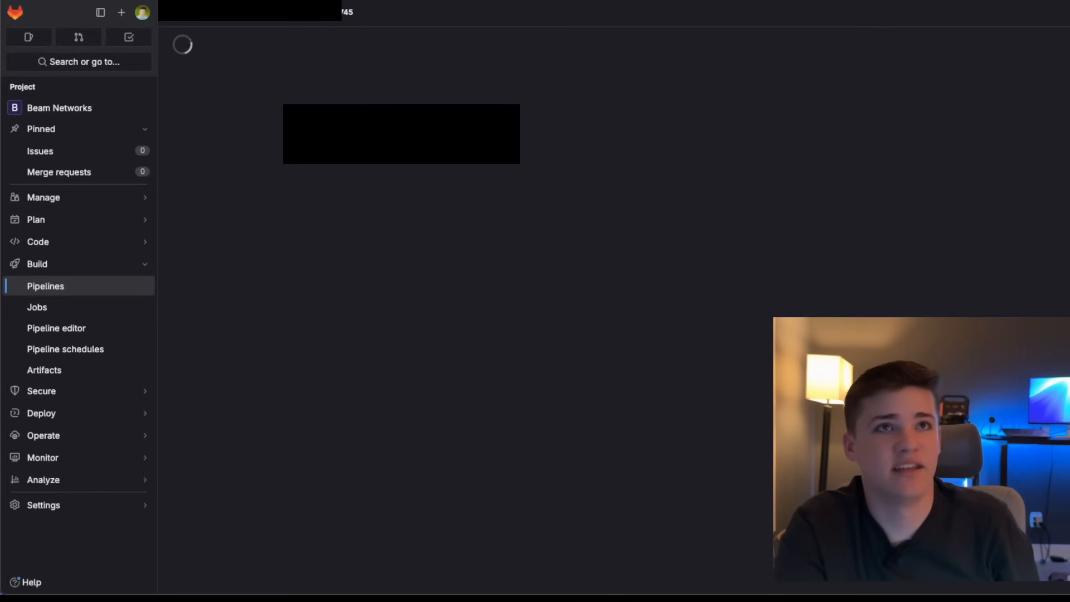